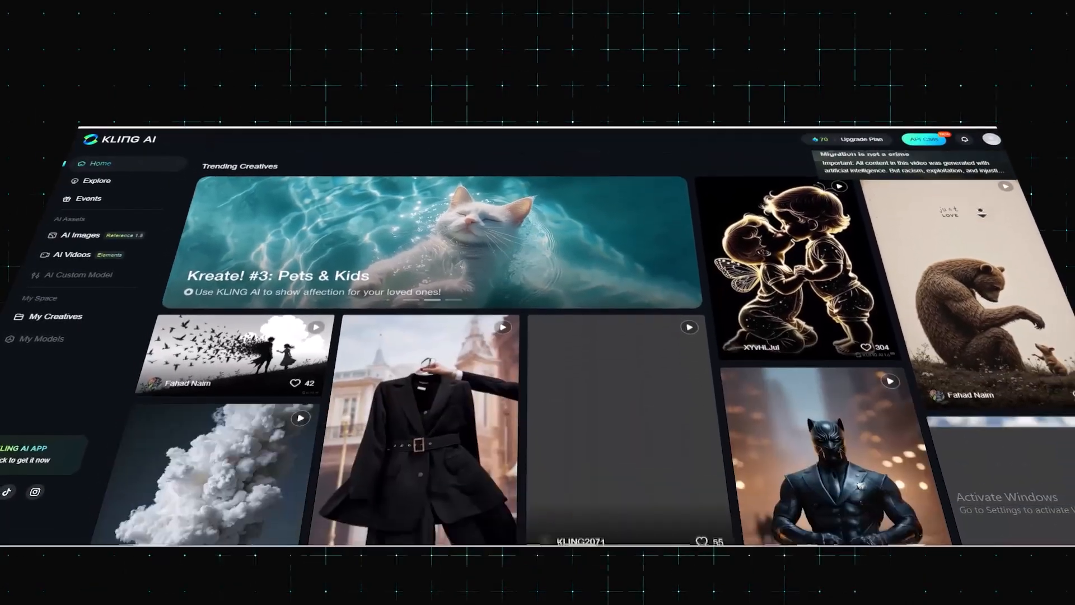
Scroll down to the text-to-speech demo and expand the BRIAN voice dropdown to list voices
{"action": "scroll", "scroll_direction": "down", "scroll_amount": 3}
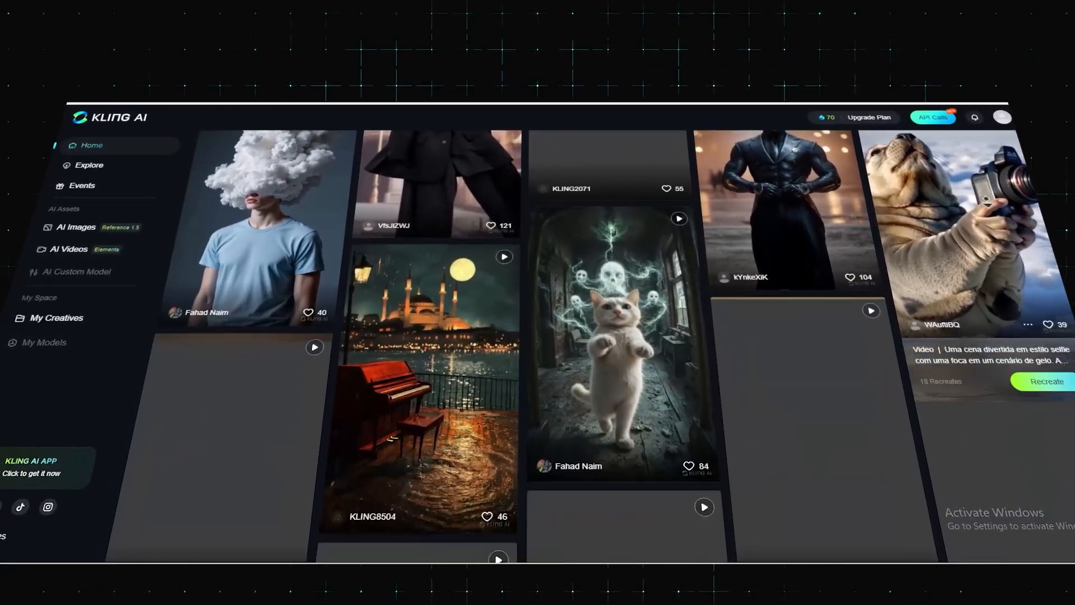
{"action": "scroll", "scroll_direction": "down", "scroll_amount": 3}
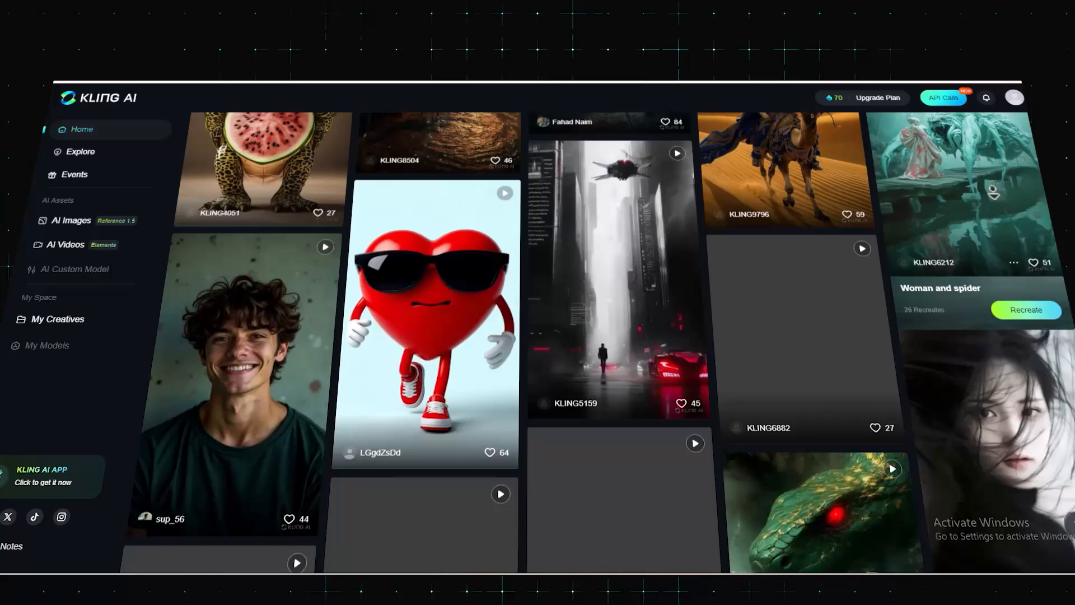
{"action": "scroll", "scroll_direction": "down", "scroll_amount": 3}
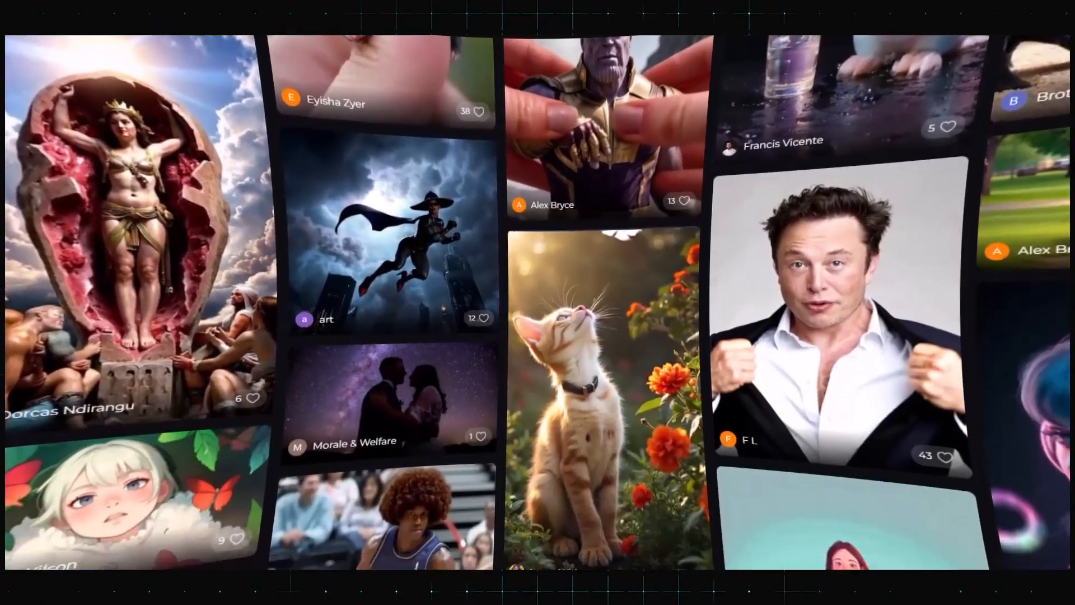
{"action": "scroll", "scroll_direction": "down", "scroll_amount": 3}
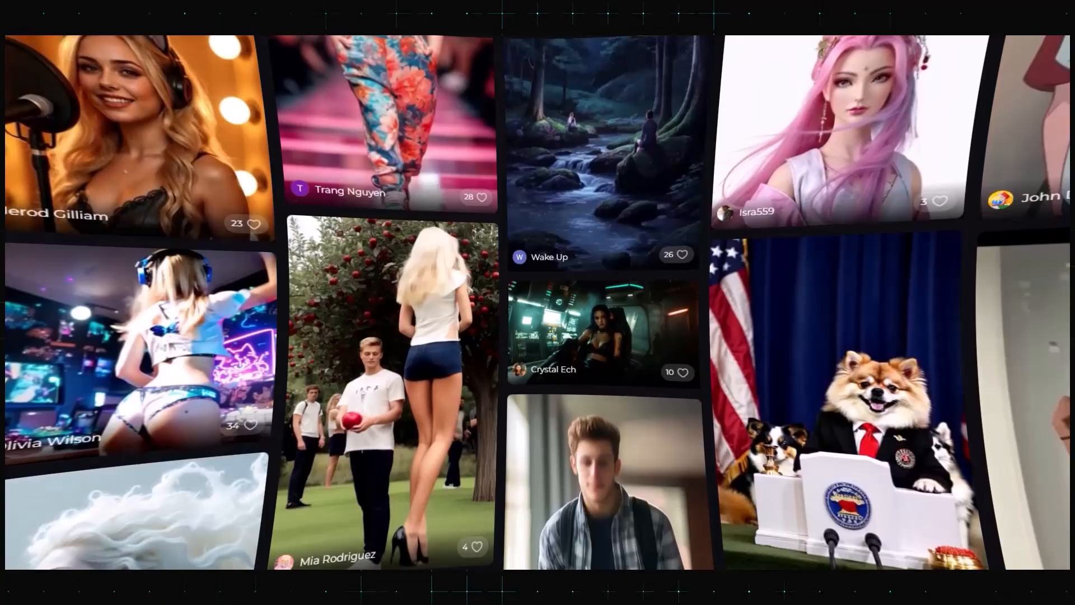
{"action": "scroll", "scroll_direction": "down", "scroll_amount": 3}
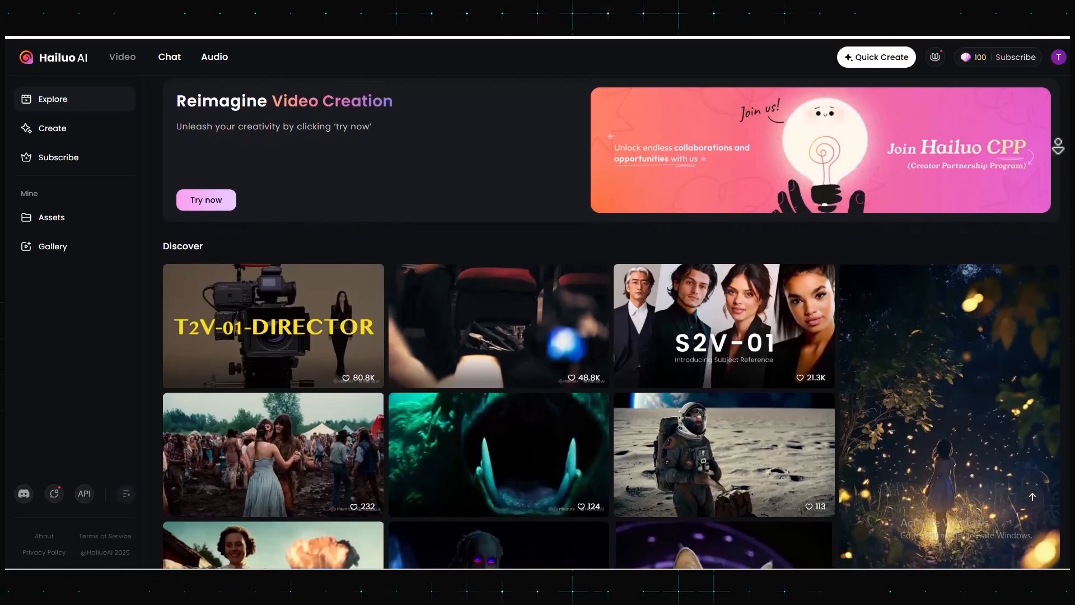
{"action": "scroll", "scroll_direction": "down", "scroll_amount": 3}
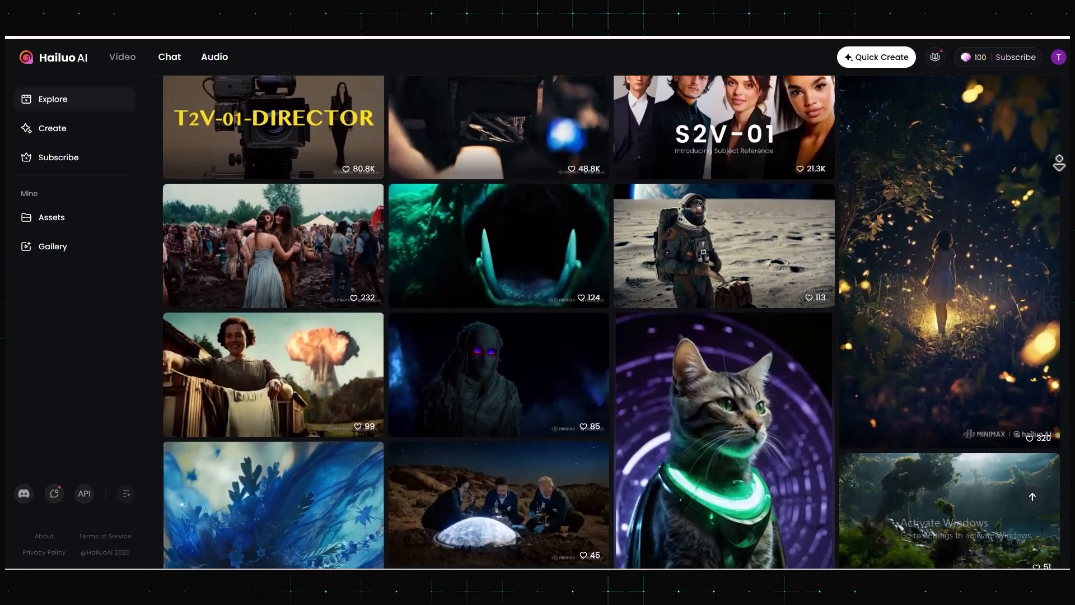
{"action": "scroll", "scroll_direction": "down", "scroll_amount": 3}
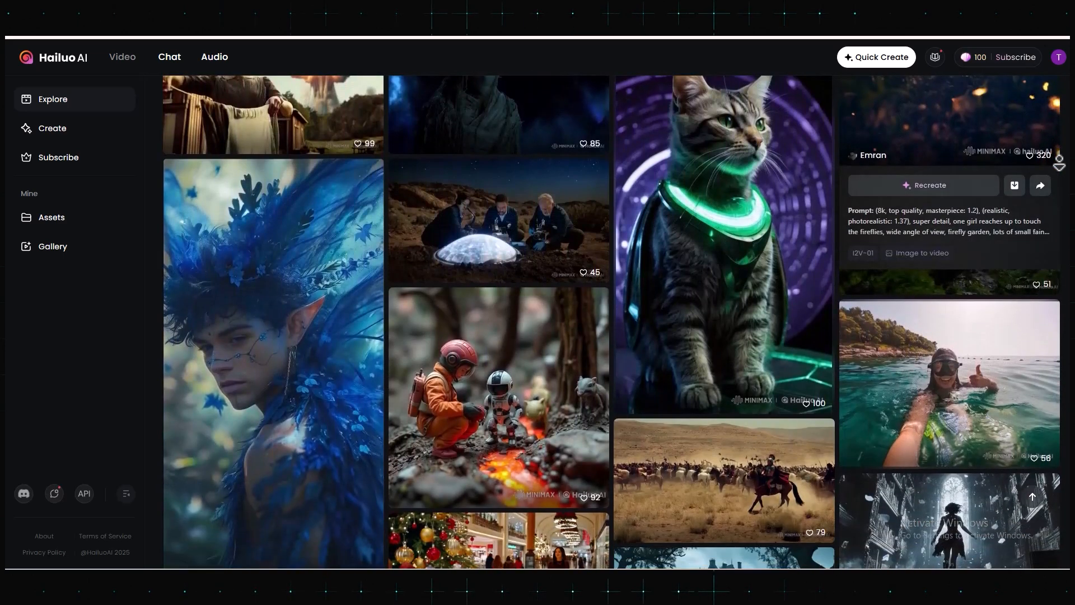
{"action": "scroll", "scroll_direction": "down", "scroll_amount": 3}
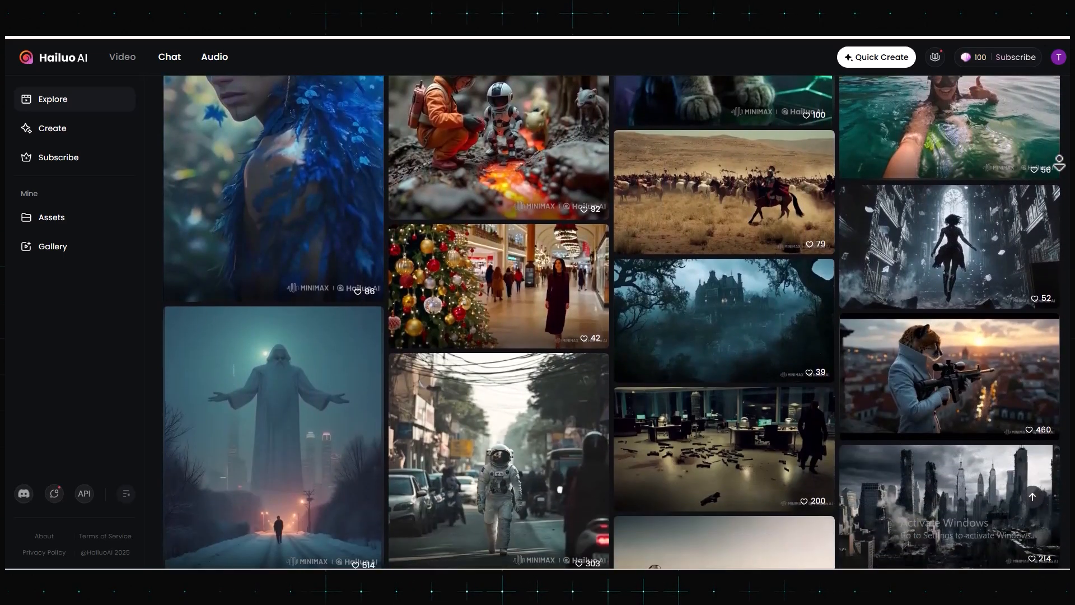
{"action": "scroll", "scroll_direction": "down", "scroll_amount": 3}
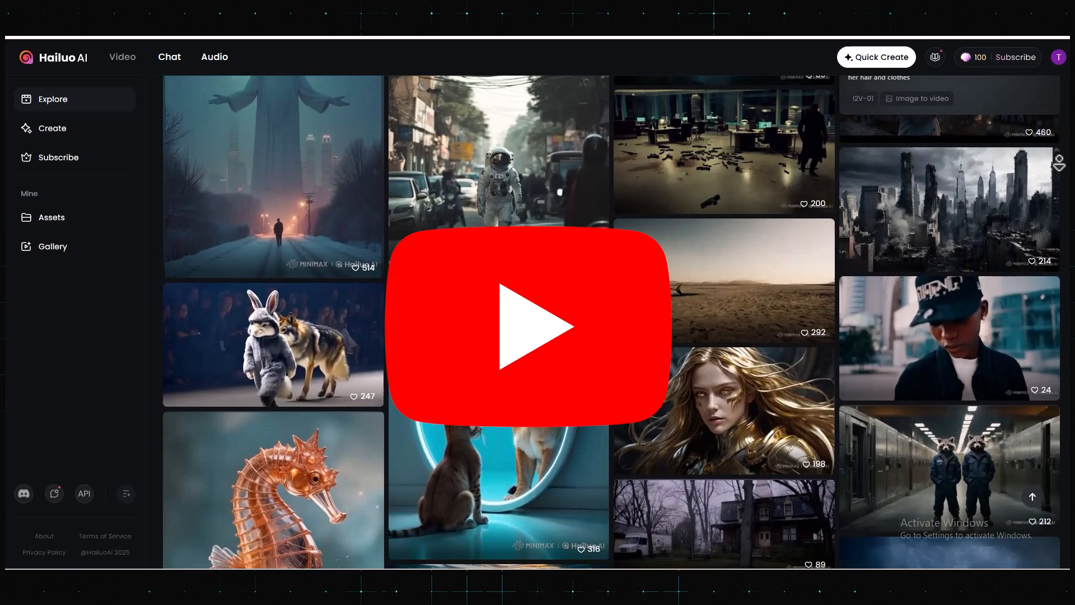
{"action": "scroll", "scroll_direction": "down", "scroll_amount": 3}
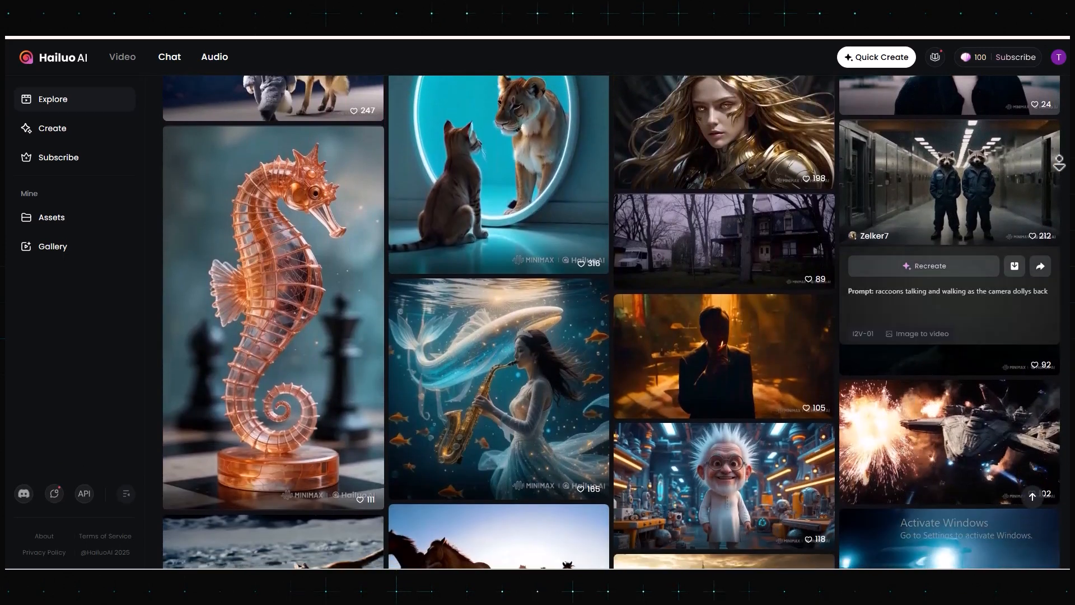
{"action": "scroll", "scroll_direction": "down", "scroll_amount": 3}
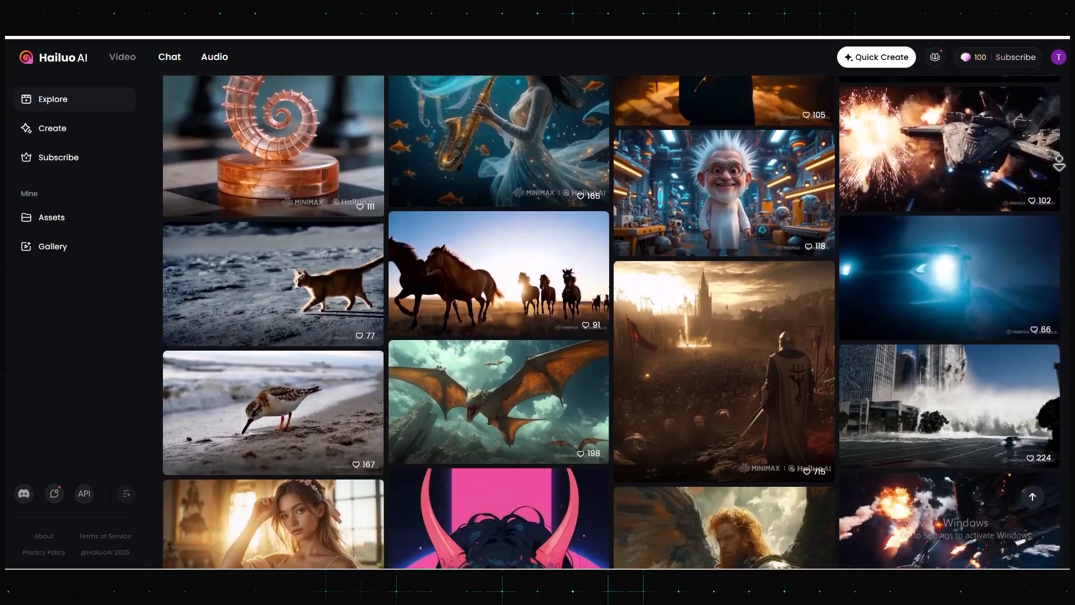
{"action": "scroll", "scroll_direction": "down", "scroll_amount": 3}
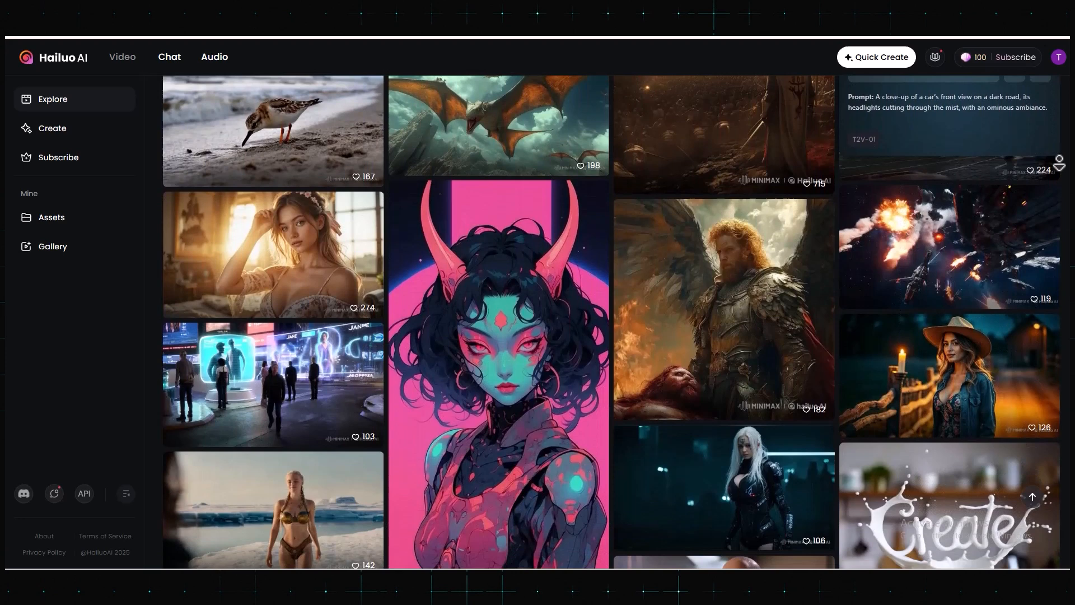
{"action": "scroll", "scroll_direction": "down", "scroll_amount": 3}
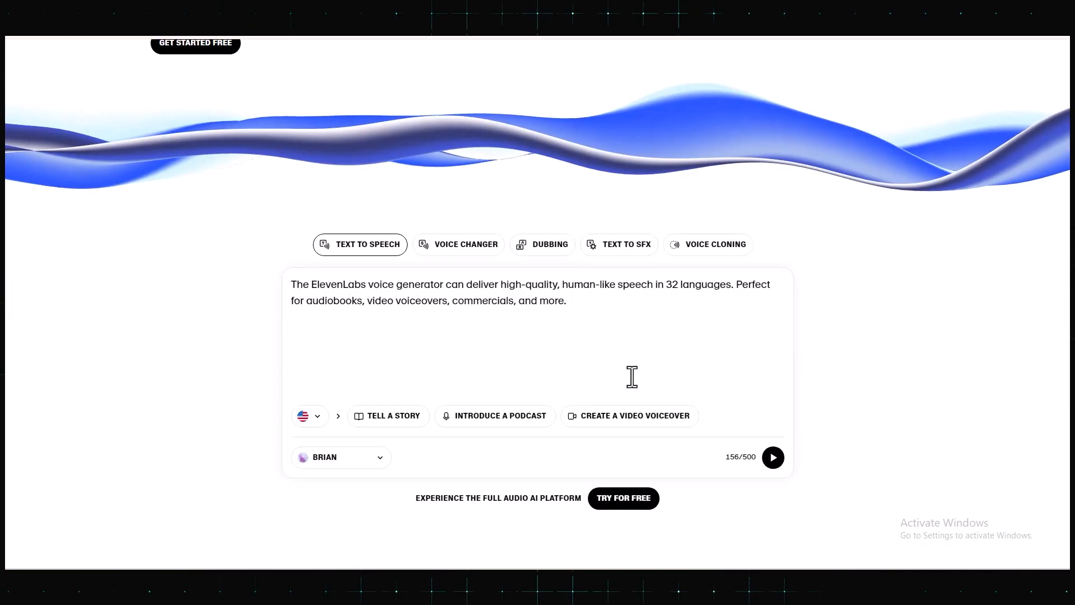
{"action": "left_click", "coordinate": [340, 457]}
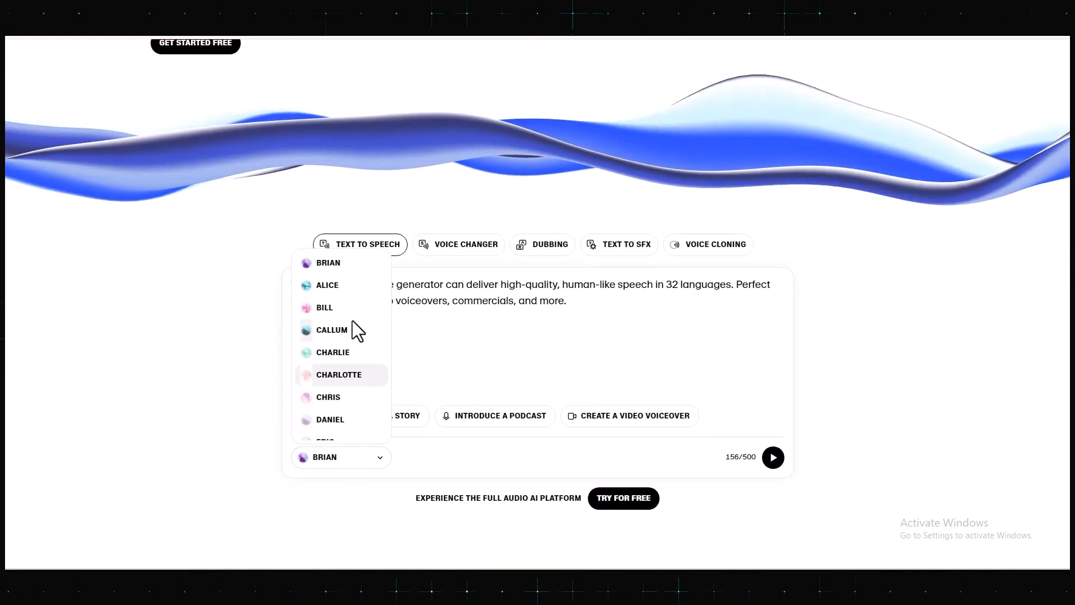
{"action": "scroll", "scroll_direction": "down", "scroll_amount": 3}
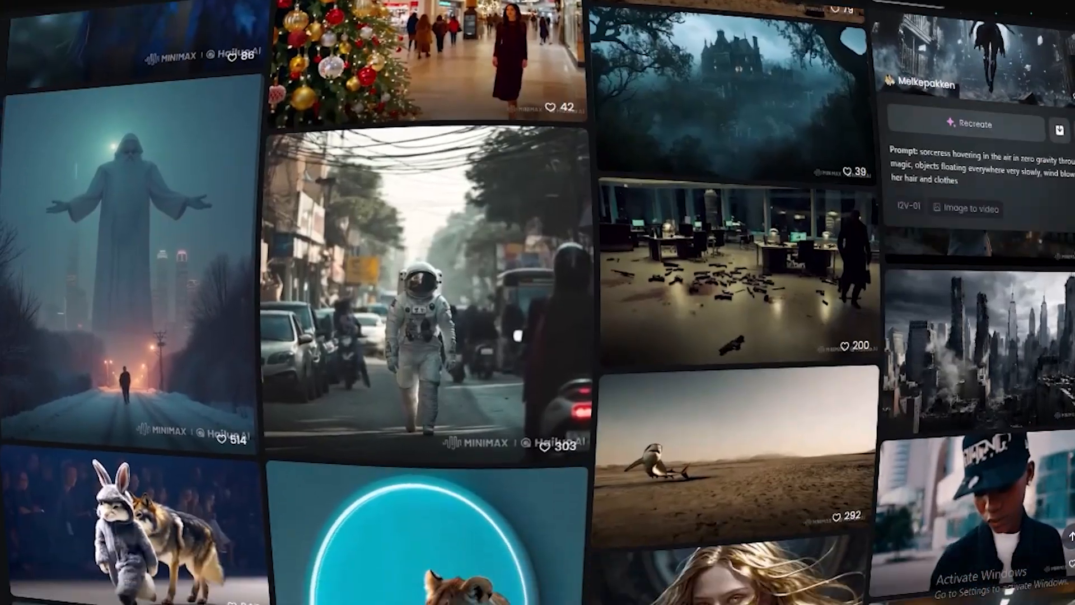
{"action": "scroll", "scroll_direction": "down", "scroll_amount": 3}
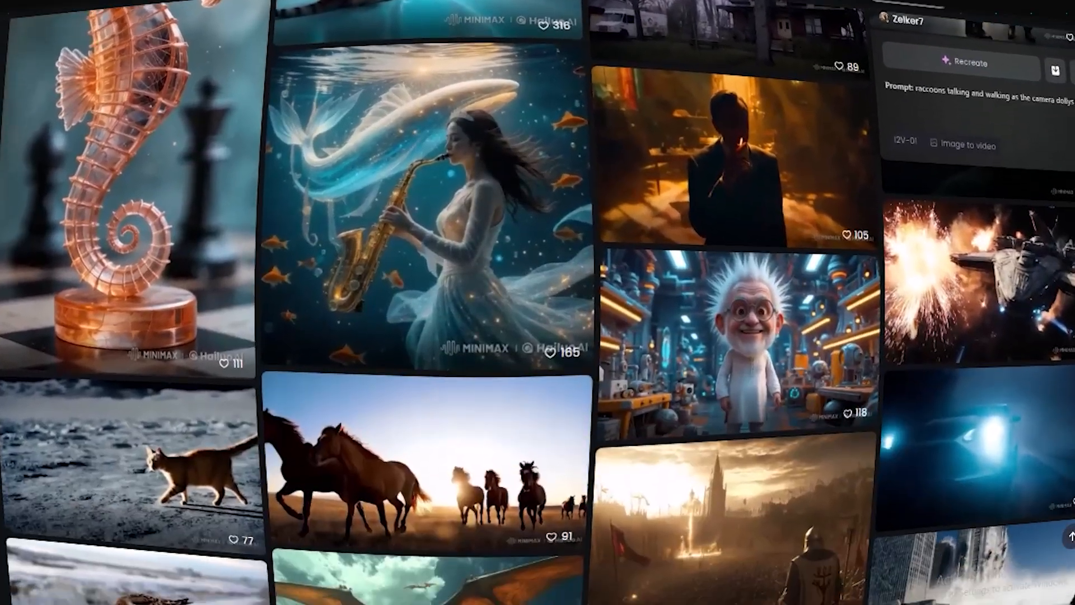
{"action": "scroll", "scroll_direction": "down", "scroll_amount": 3}
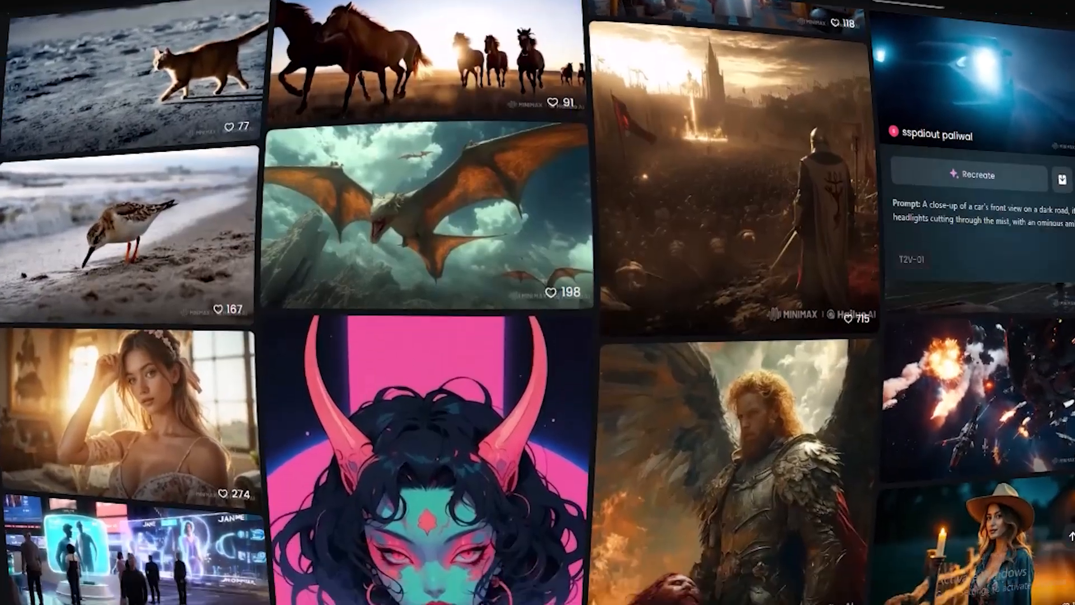
{"action": "scroll", "scroll_direction": "down", "scroll_amount": 3}
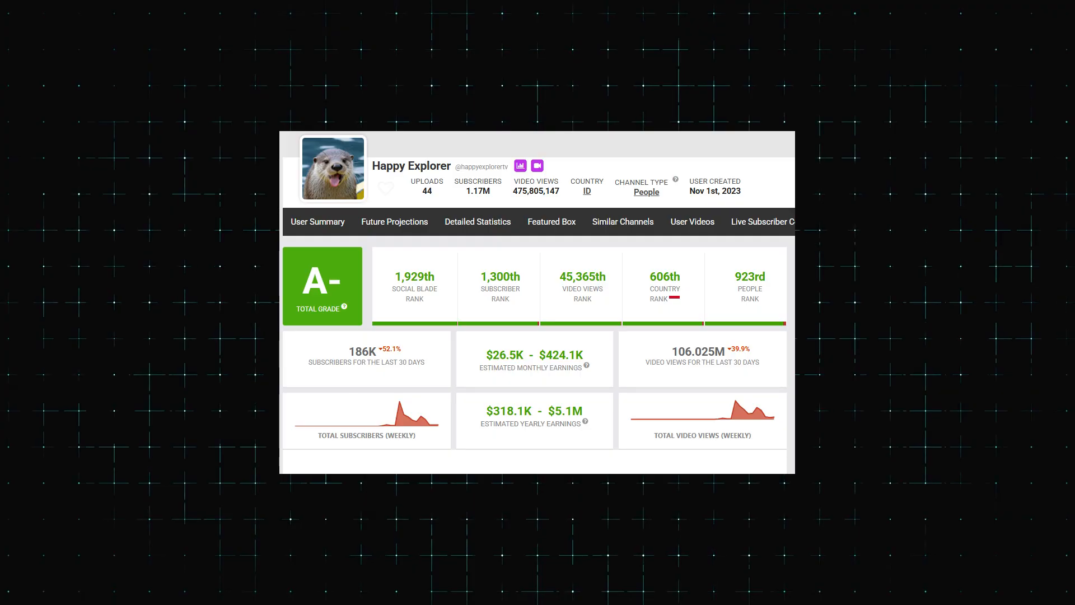
{"action": "double_click", "coordinate": [478, 191]}
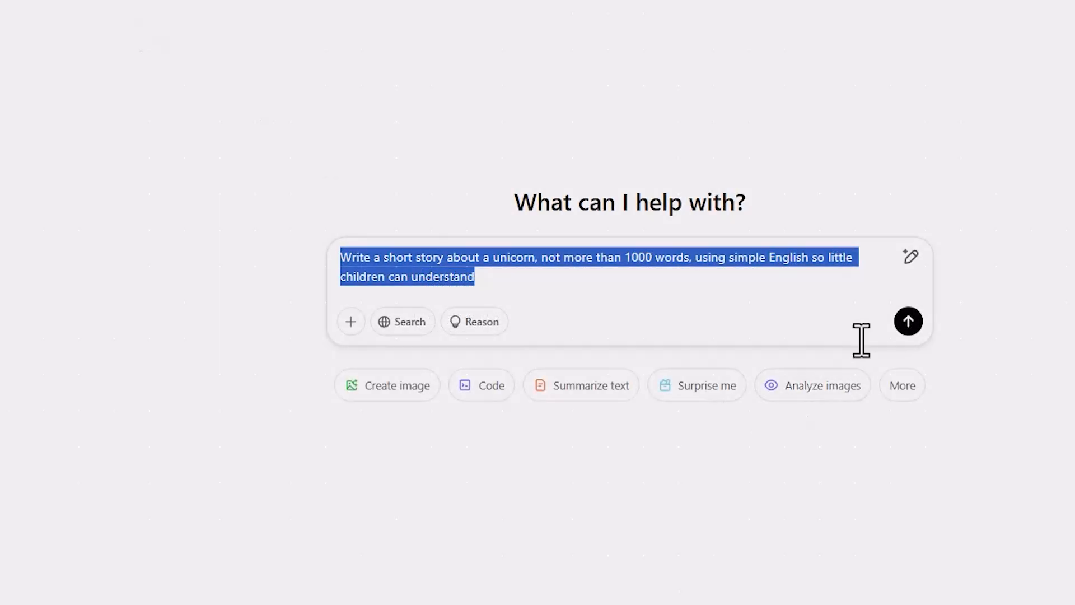
Send the prompt for a simple-English unicorn story under 1000 words for little children
{"action": "left_click", "coordinate": [908, 322]}
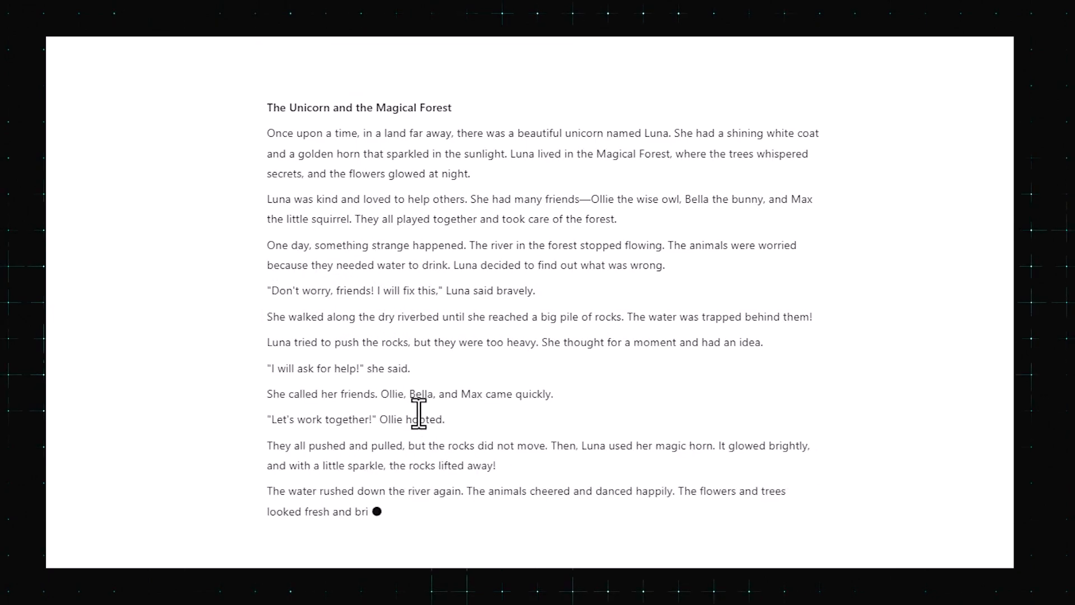
Bring up the context menu on the generated Luna story text to copy it
{"action": "right_click", "coordinate": [417, 419]}
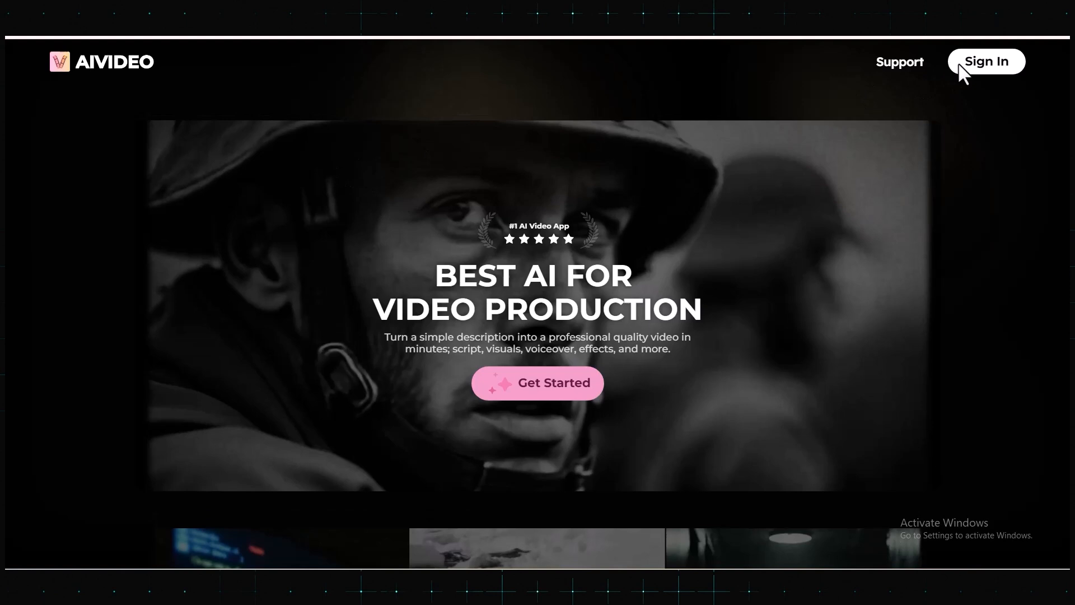
Sign in and choose 'Generate a complete video from script or topic' on Projects
{"action": "left_click", "coordinate": [986, 61]}
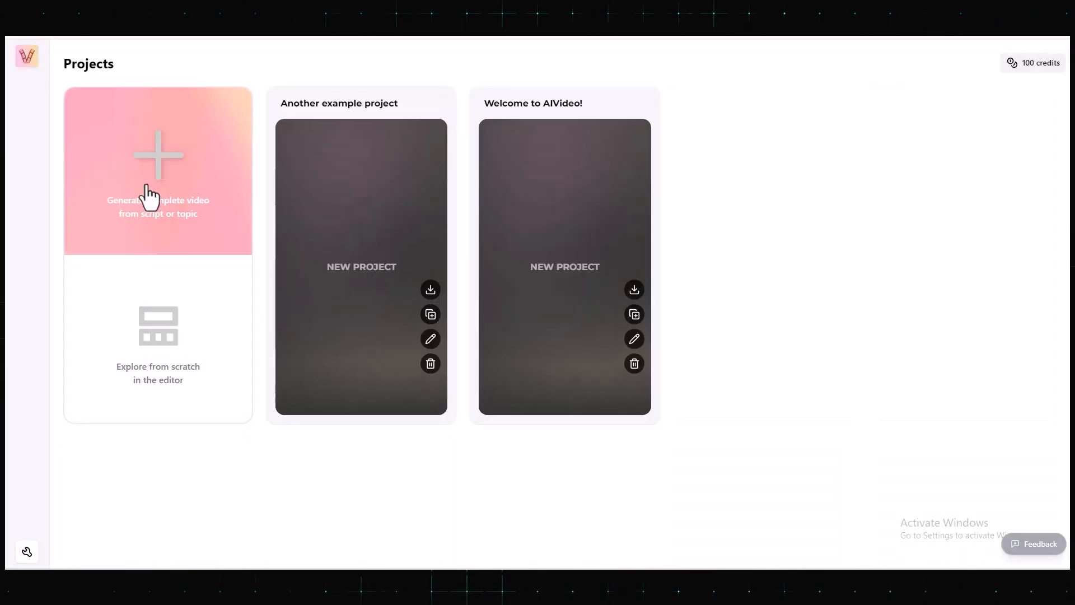
{"action": "left_click", "coordinate": [158, 158]}
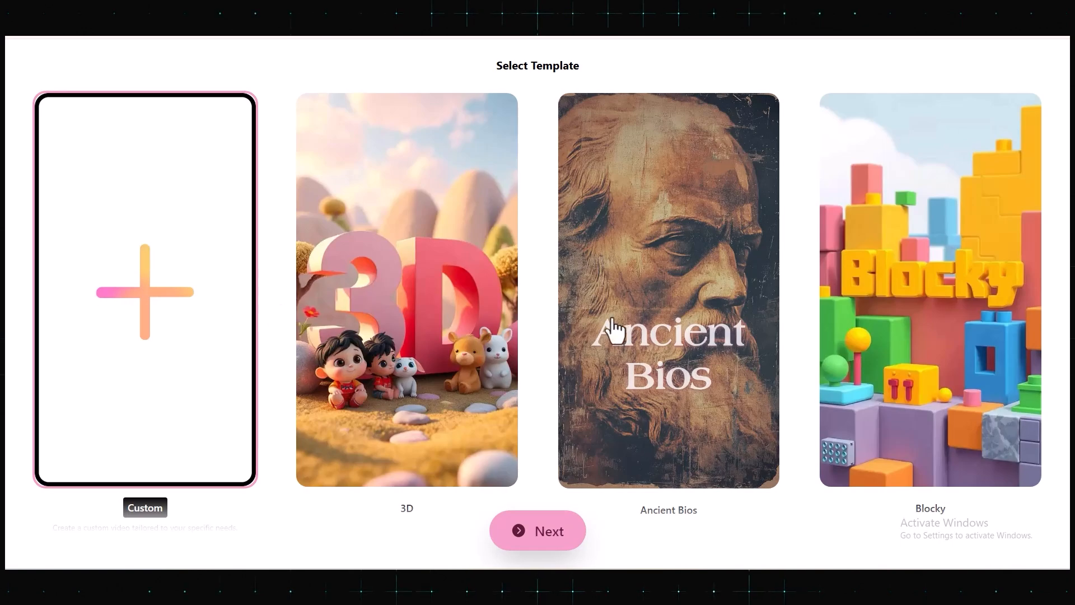
{"action": "scroll", "scroll_direction": "down", "scroll_amount": 3}
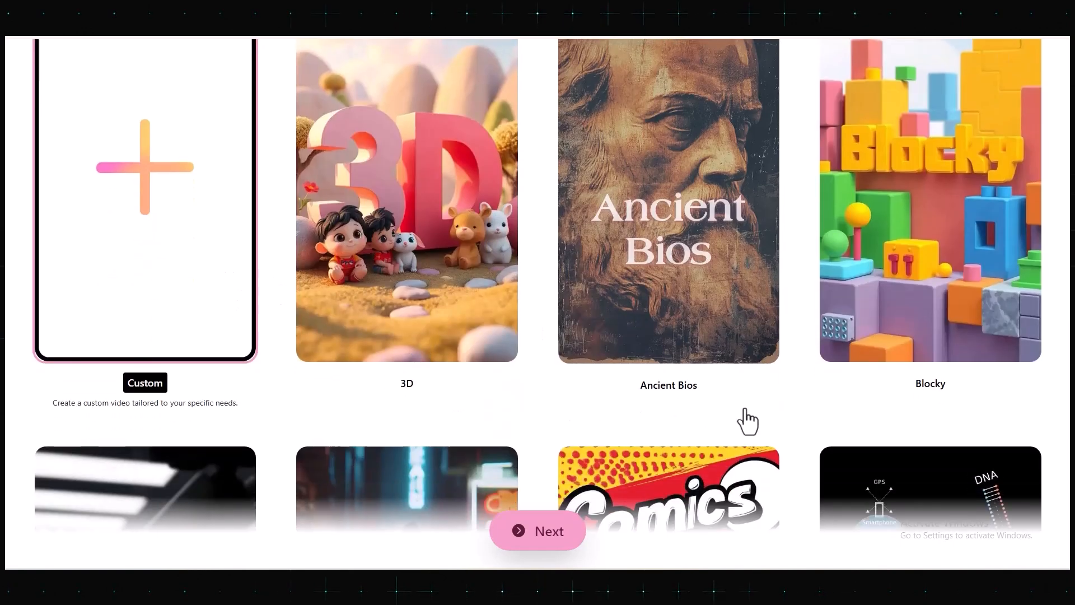
{"action": "scroll", "scroll_direction": "down", "scroll_amount": 3}
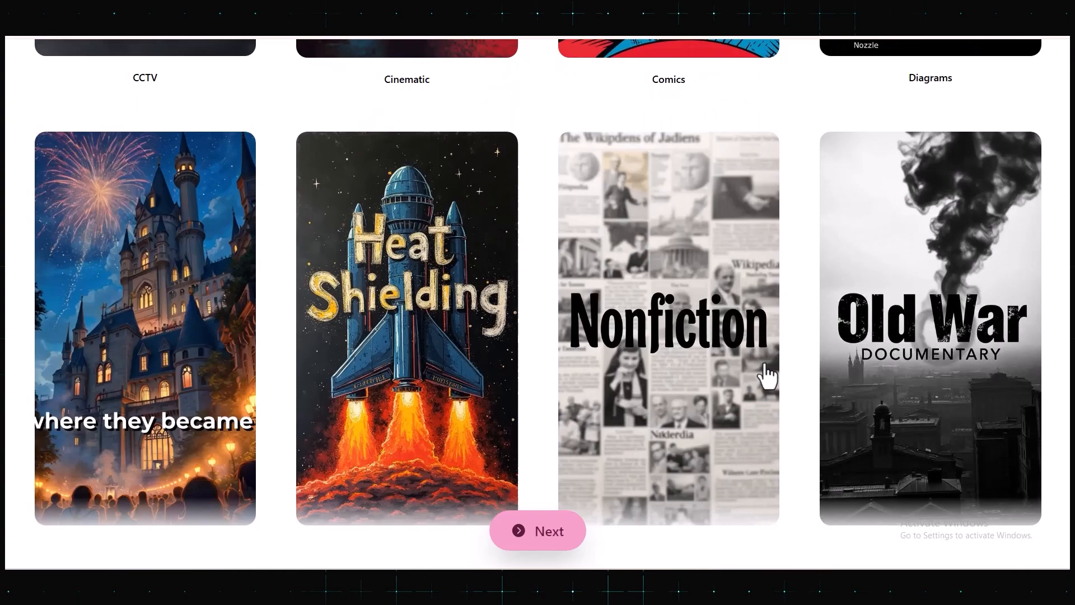
{"action": "scroll", "scroll_direction": "down", "scroll_amount": 3}
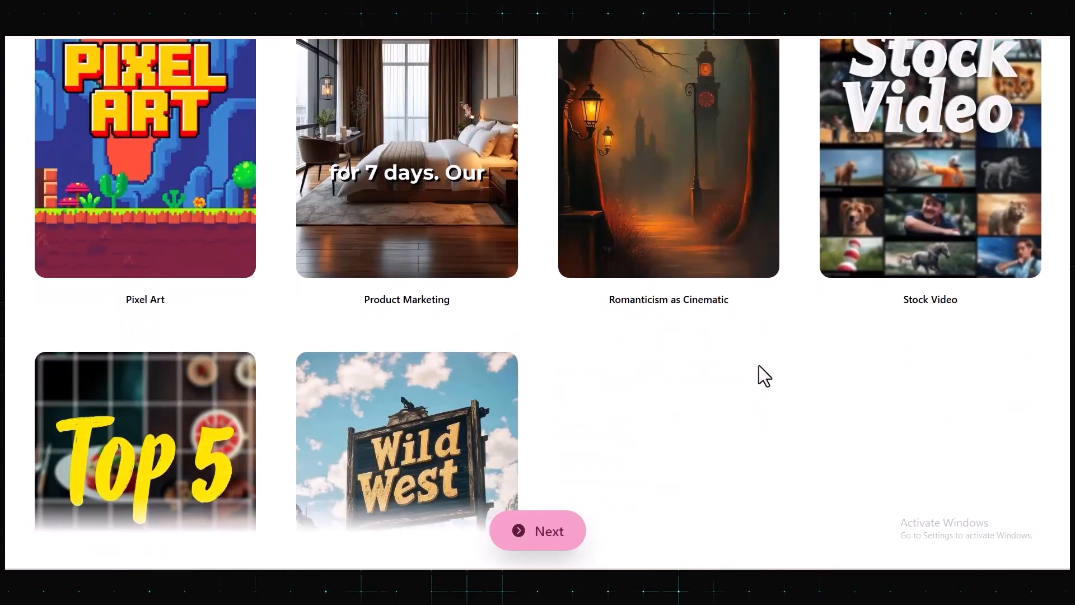
{"action": "scroll", "scroll_direction": "down", "scroll_amount": 3}
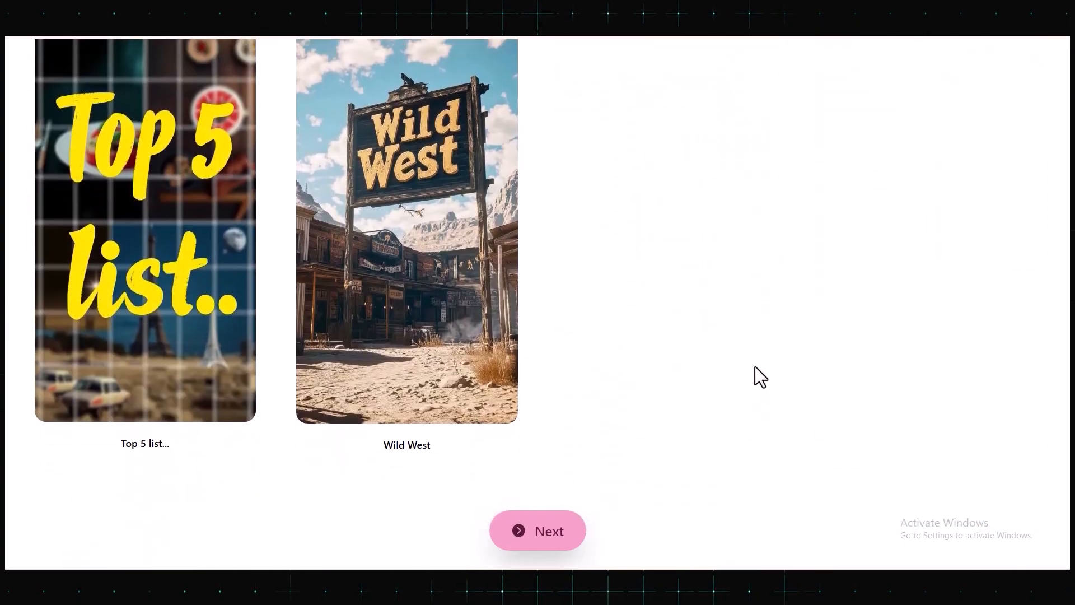
{"action": "scroll", "scroll_direction": "down", "scroll_amount": 3}
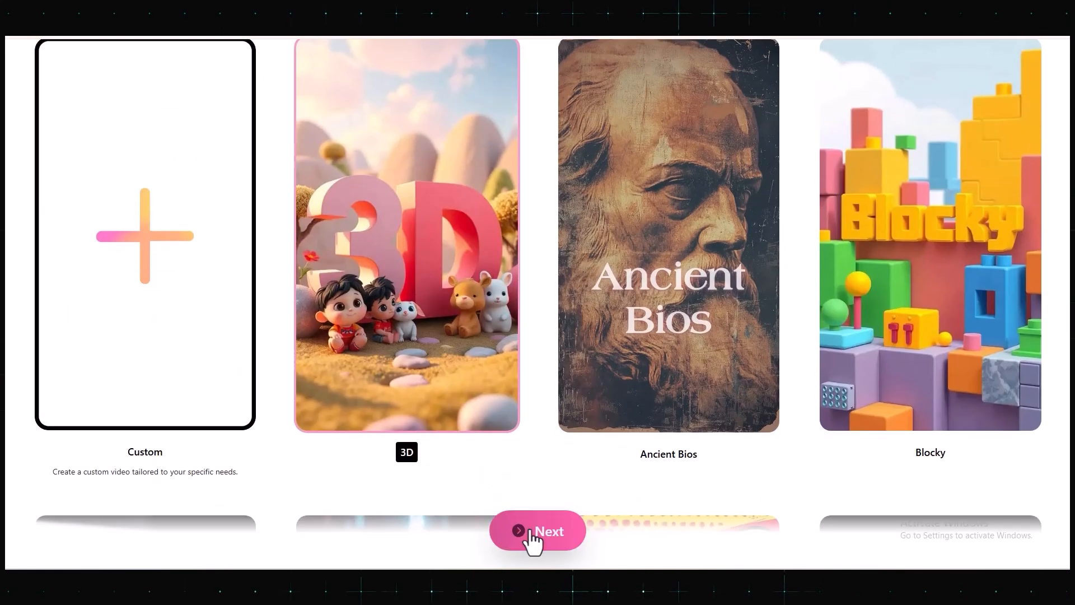
Continue past the template chooser with the 3D template selected
{"action": "left_click", "coordinate": [537, 531]}
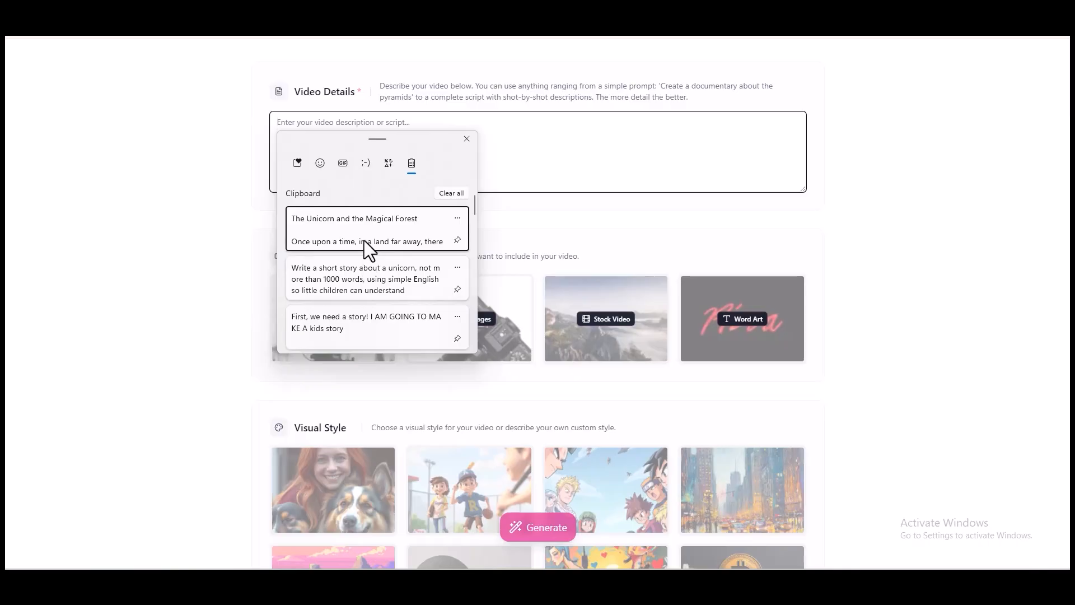
Paste the Luna unicorn story into Video Details and choose AI Video as media type
{"action": "left_click", "coordinate": [366, 230]}
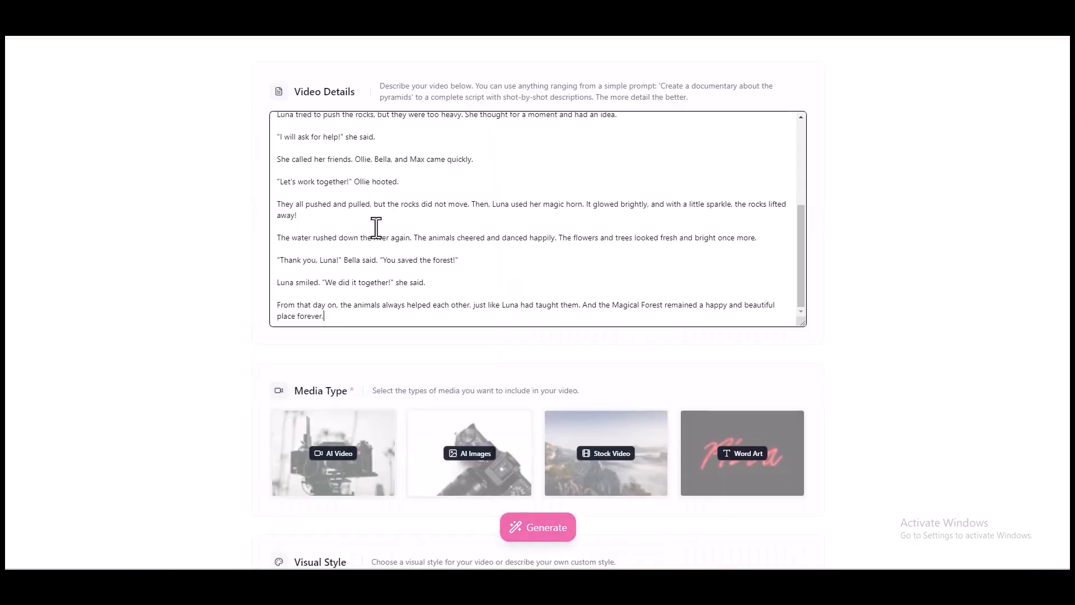
{"action": "scroll", "scroll_direction": "down", "scroll_amount": 3}
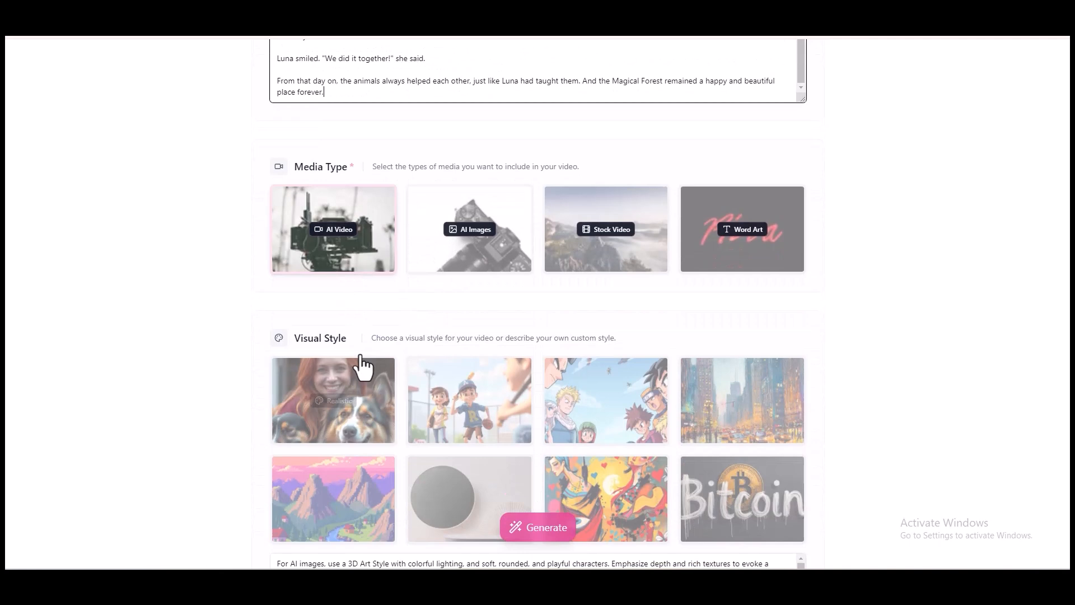
{"action": "mouse_move", "coordinate": [346, 255]}
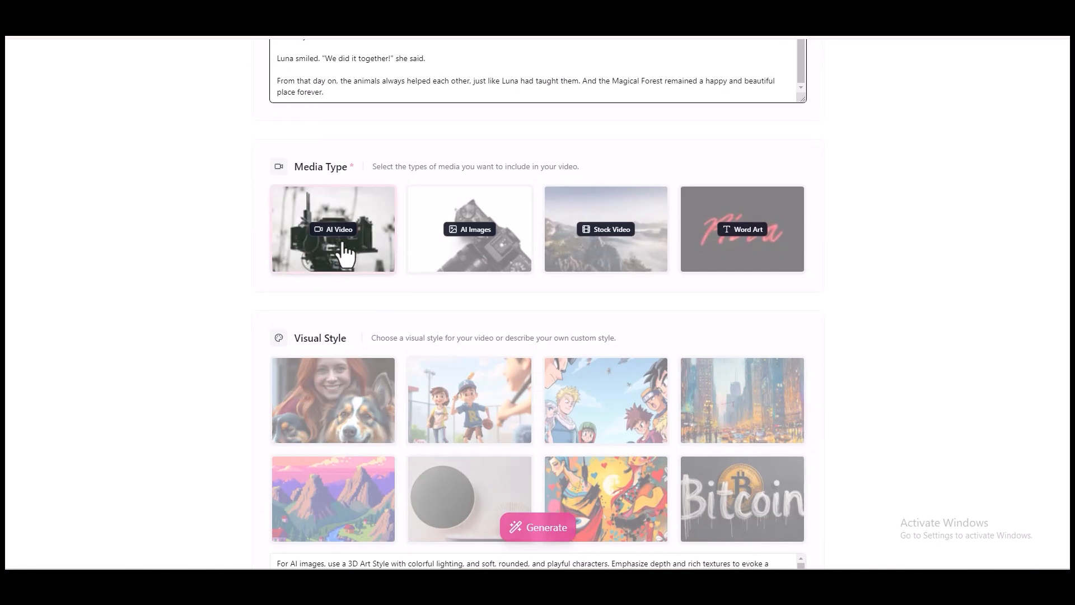
{"action": "left_click", "coordinate": [333, 229]}
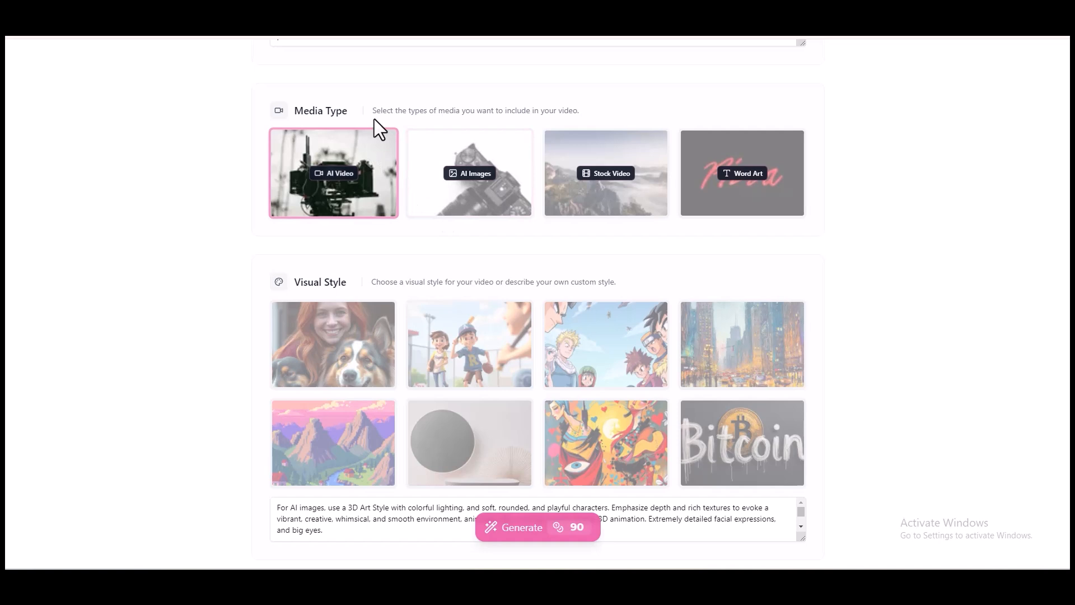
Choose the 3D thumbnail under Visual Style so the prompt becomes a 3D art description
{"action": "scroll", "scroll_direction": "down", "scroll_amount": 3}
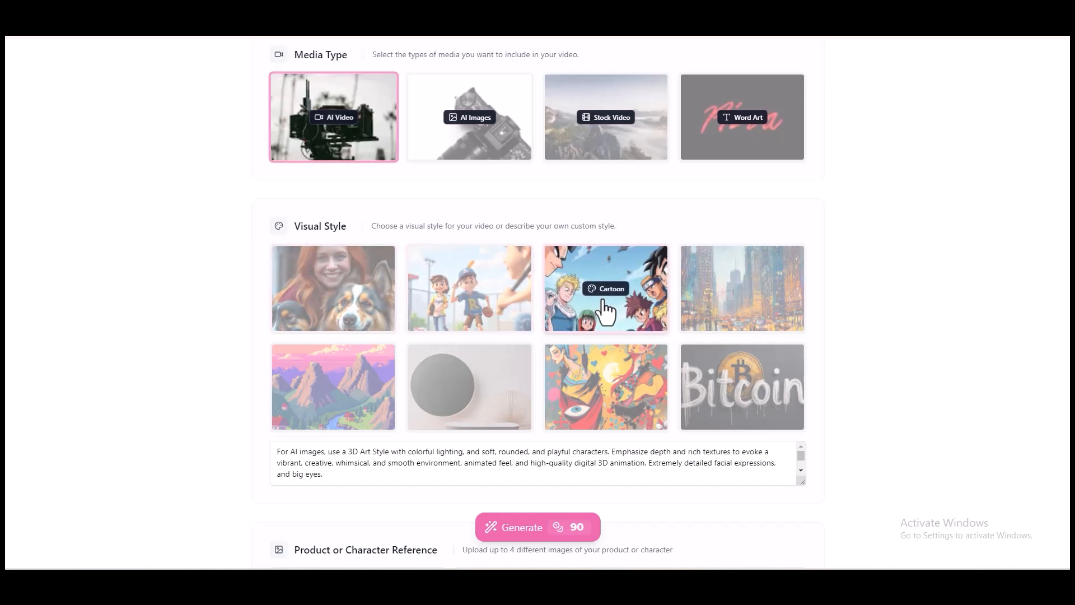
{"action": "mouse_move", "coordinate": [603, 404]}
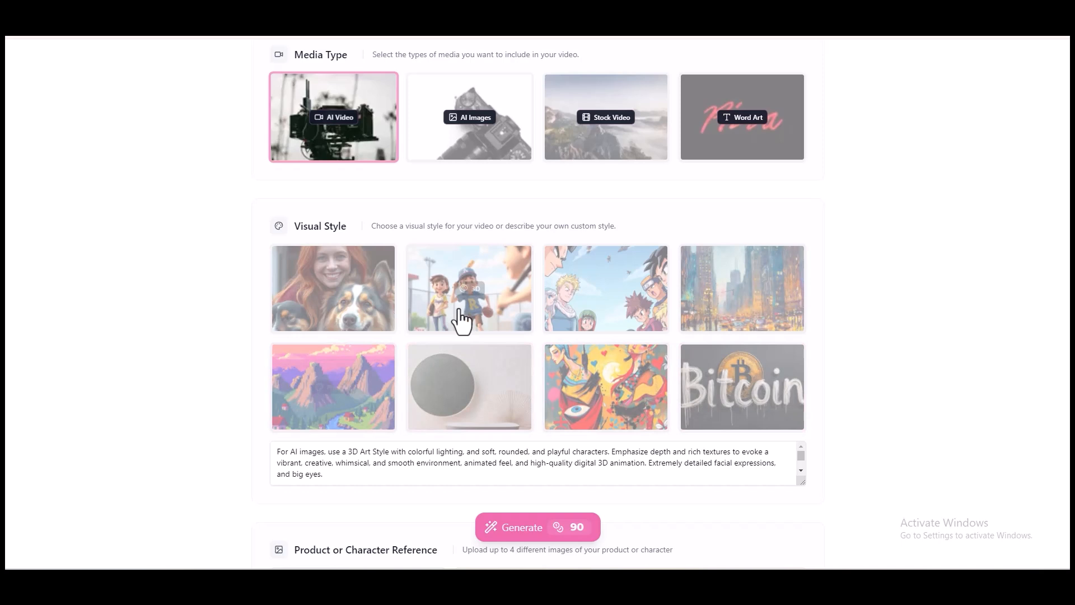
{"action": "left_click", "coordinate": [469, 288]}
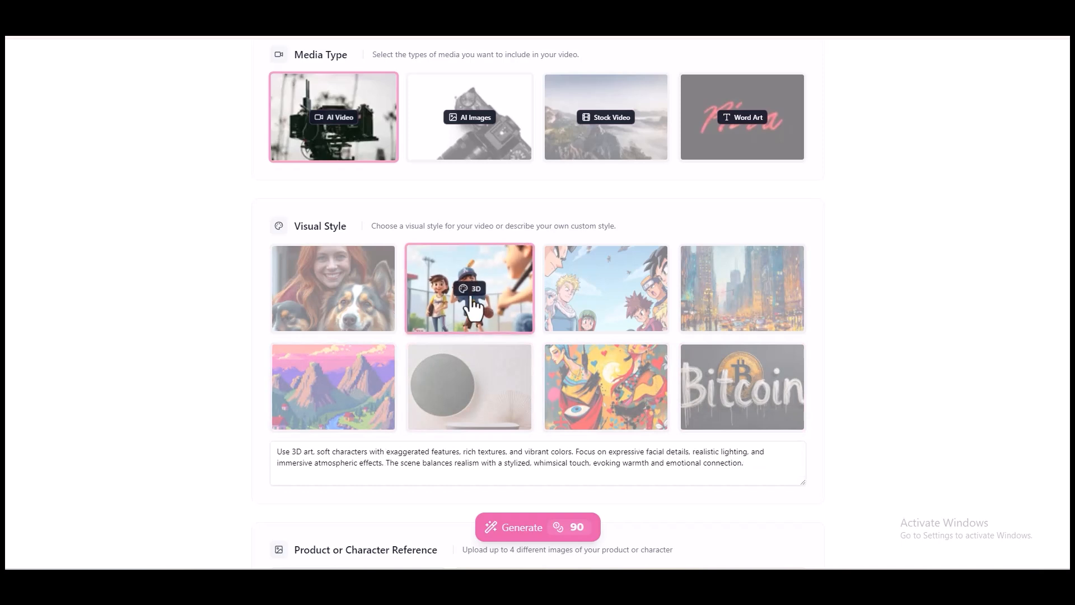
{"action": "scroll", "scroll_direction": "down", "scroll_amount": 3}
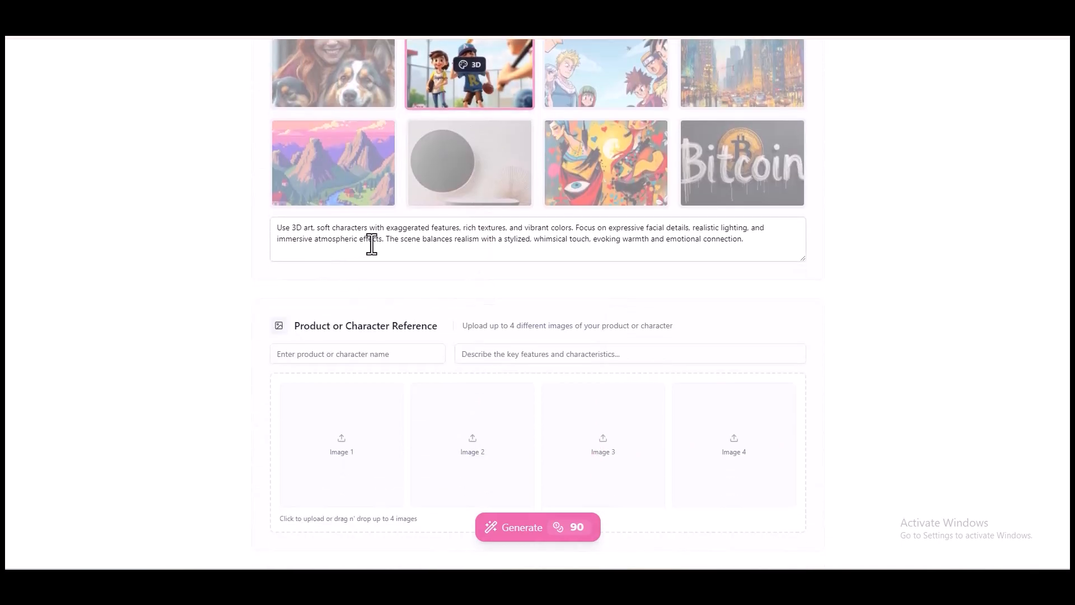
Enter 'Children and kids' in the Target Audience field
{"action": "scroll", "scroll_direction": "down", "scroll_amount": 3}
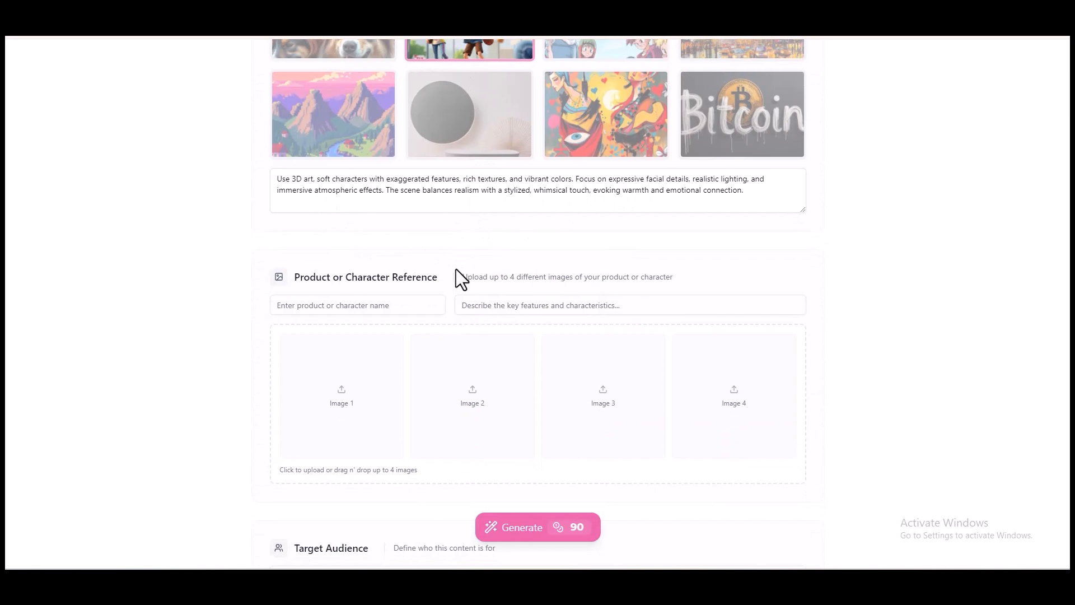
{"action": "scroll", "scroll_direction": "down", "scroll_amount": 3}
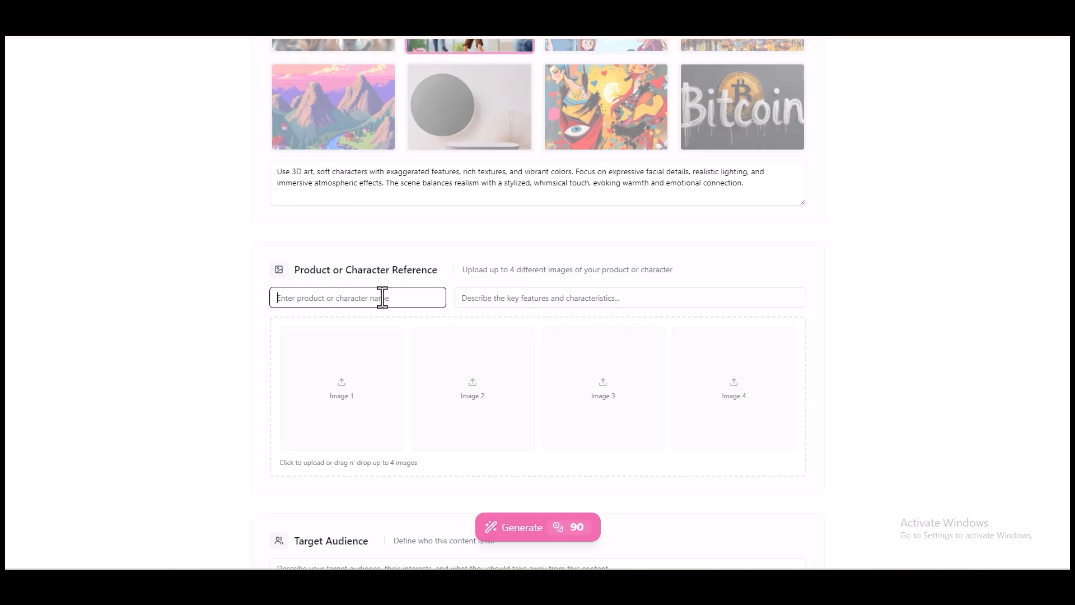
{"action": "scroll", "scroll_direction": "down", "scroll_amount": 3}
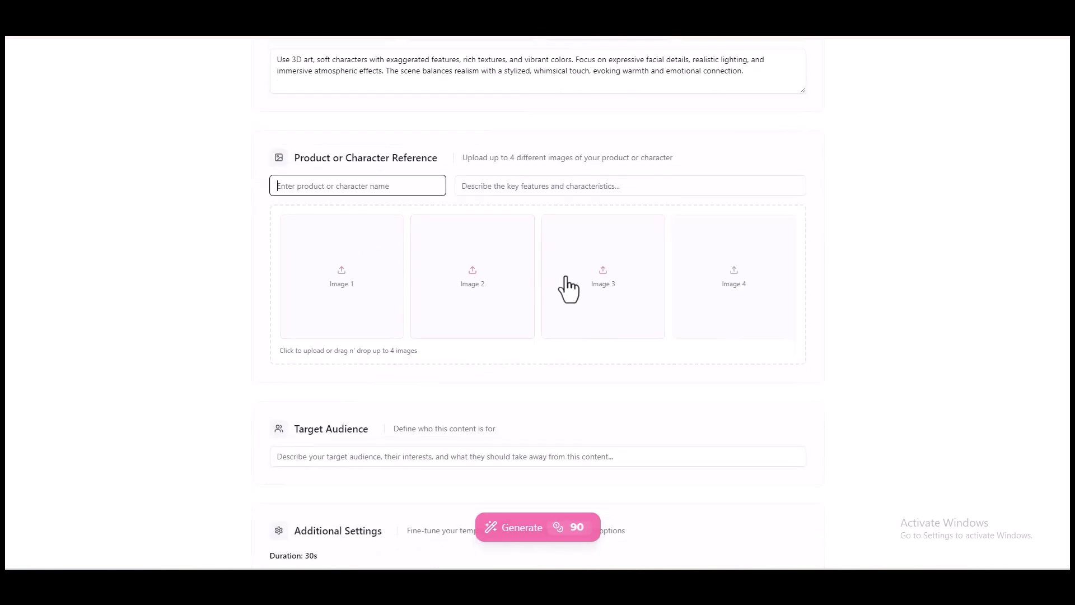
{"action": "type", "text": "Children"}
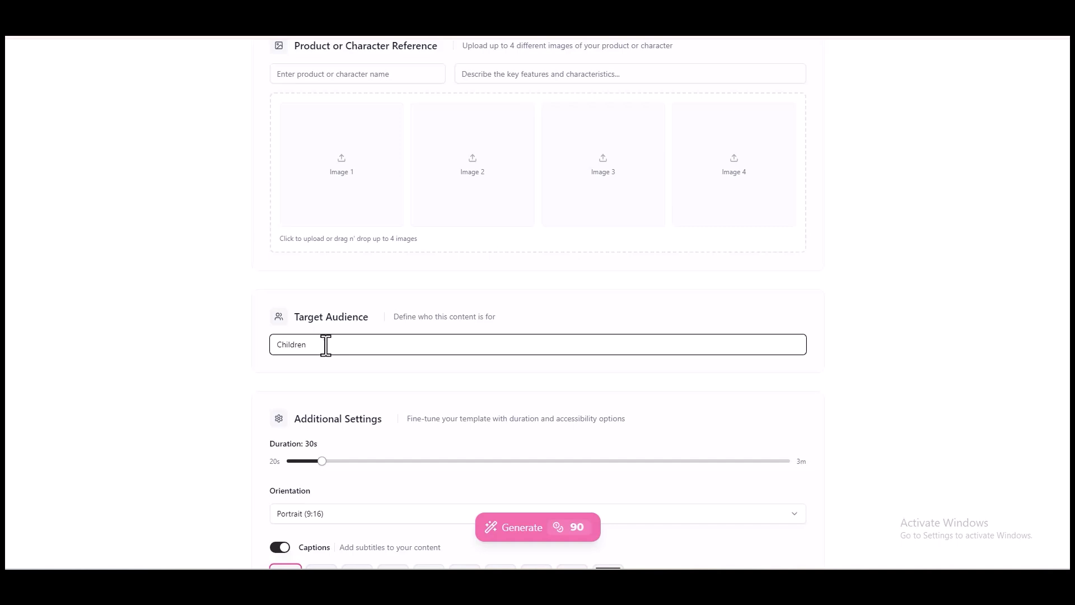
{"action": "scroll", "scroll_direction": "down", "scroll_amount": 3}
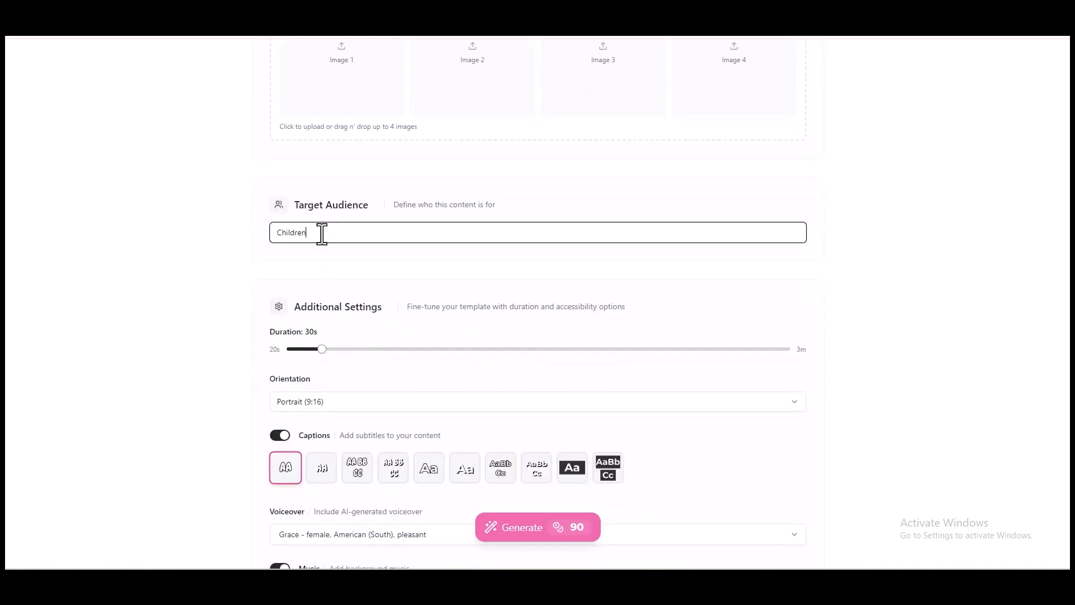
{"action": "type", "text": "and"}
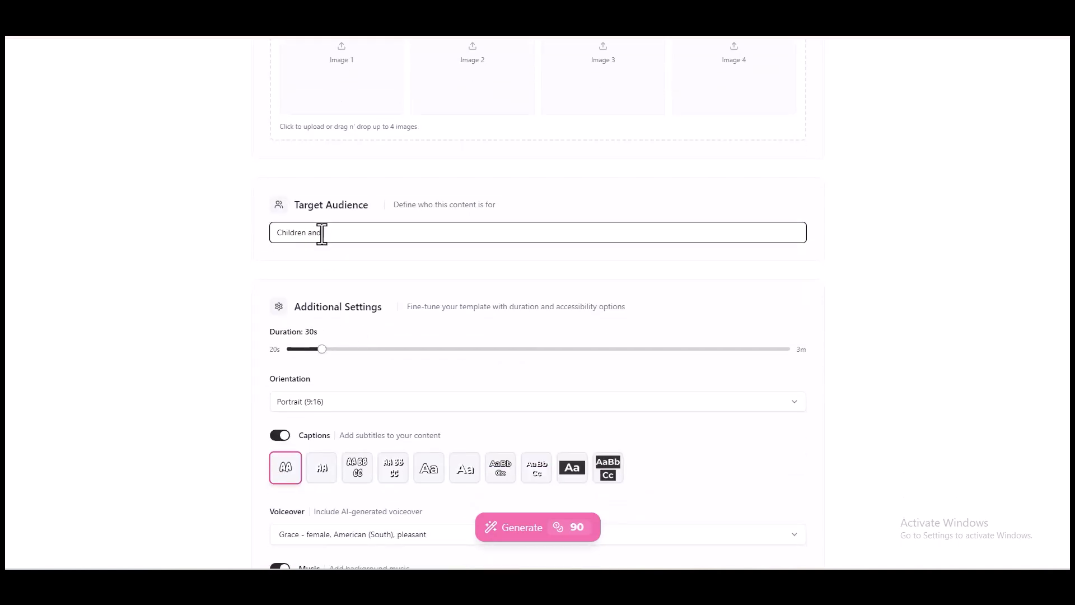
{"action": "type", "text": "kids"}
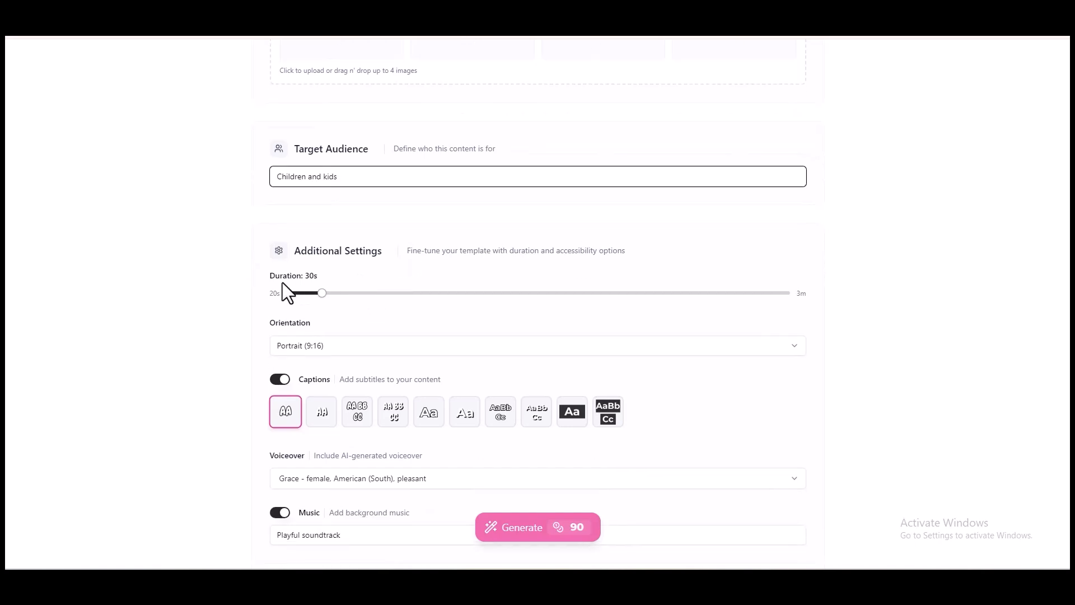
{"action": "mouse_move", "coordinate": [380, 306]}
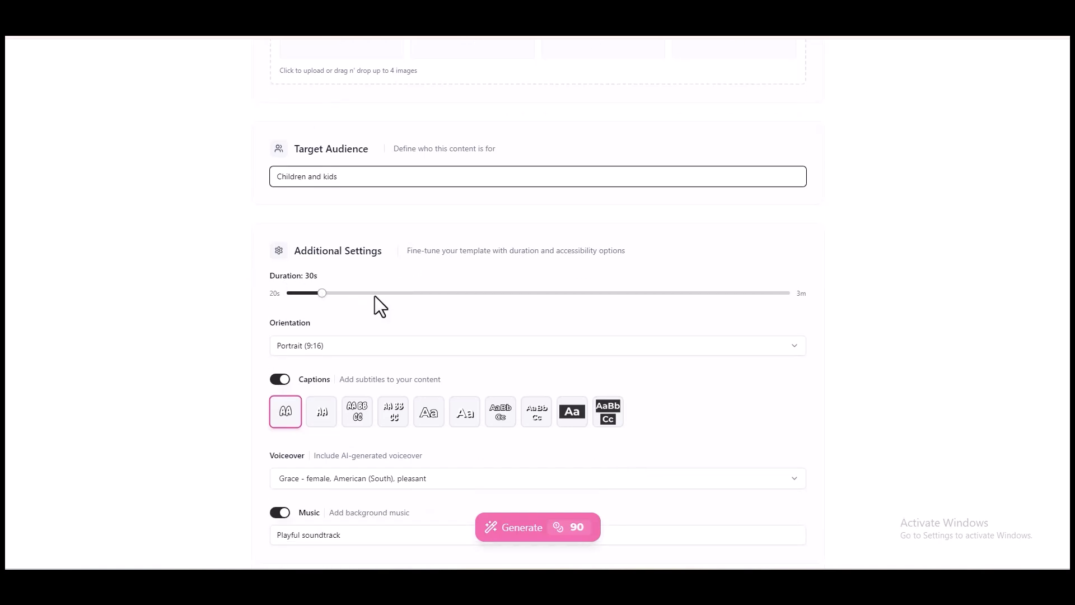
Drag the Duration slider to 25 seconds, bringing the cost to 75 credits
{"action": "left_click_drag", "start_coordinate": [321, 292], "coordinate": [353, 292]}
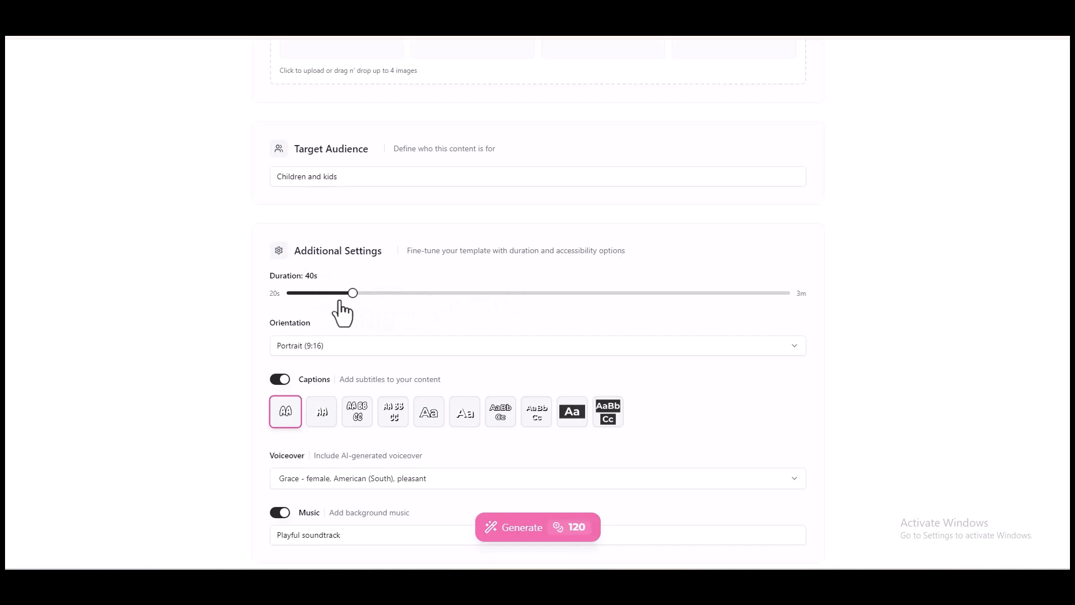
{"action": "left_click_drag", "start_coordinate": [353, 293], "coordinate": [304, 293]}
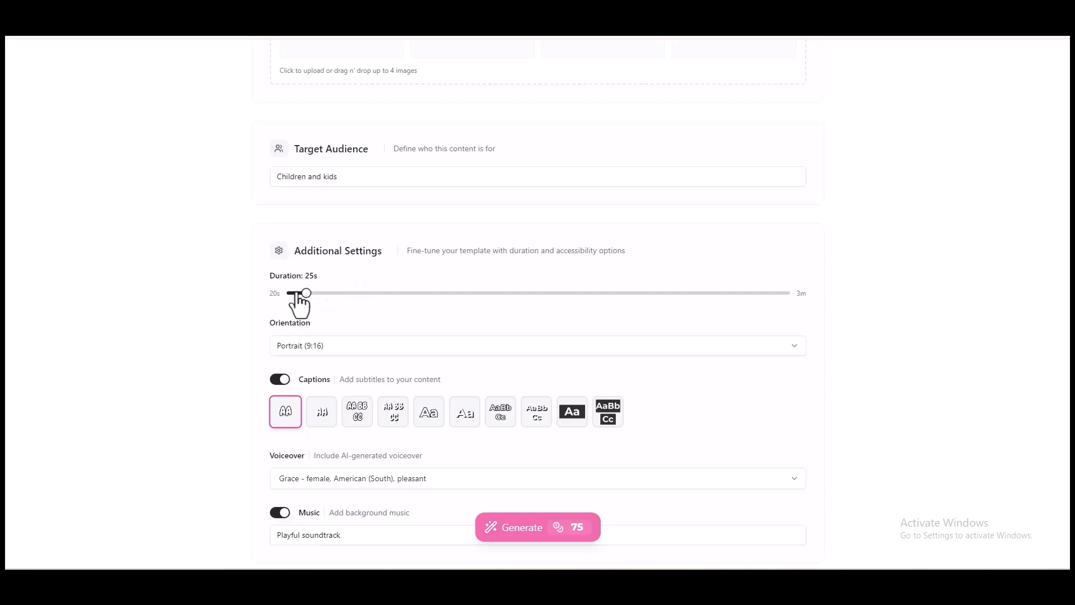
{"action": "mouse_move", "coordinate": [362, 310]}
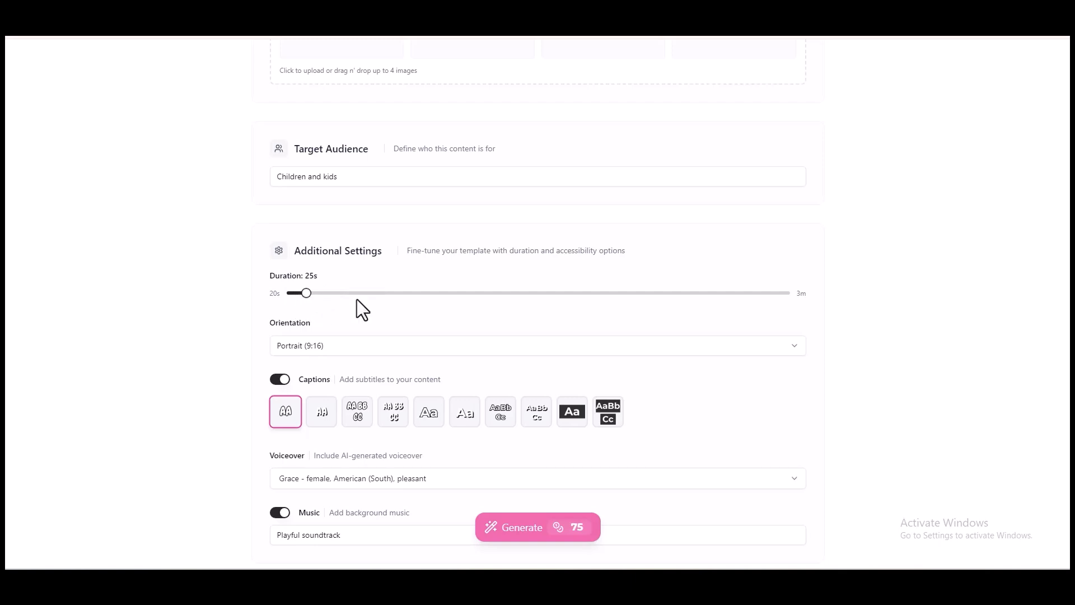
{"action": "left_click", "coordinate": [536, 478]}
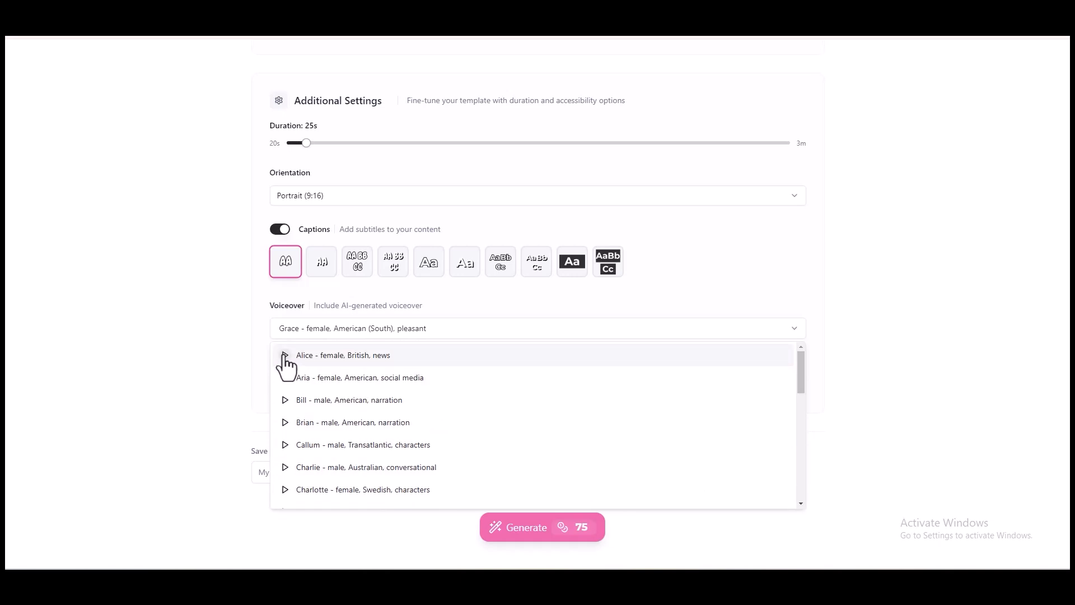
Select Alice - female, British, news as voiceover and enter 'kids playful music' for Music
{"action": "left_click", "coordinate": [343, 355]}
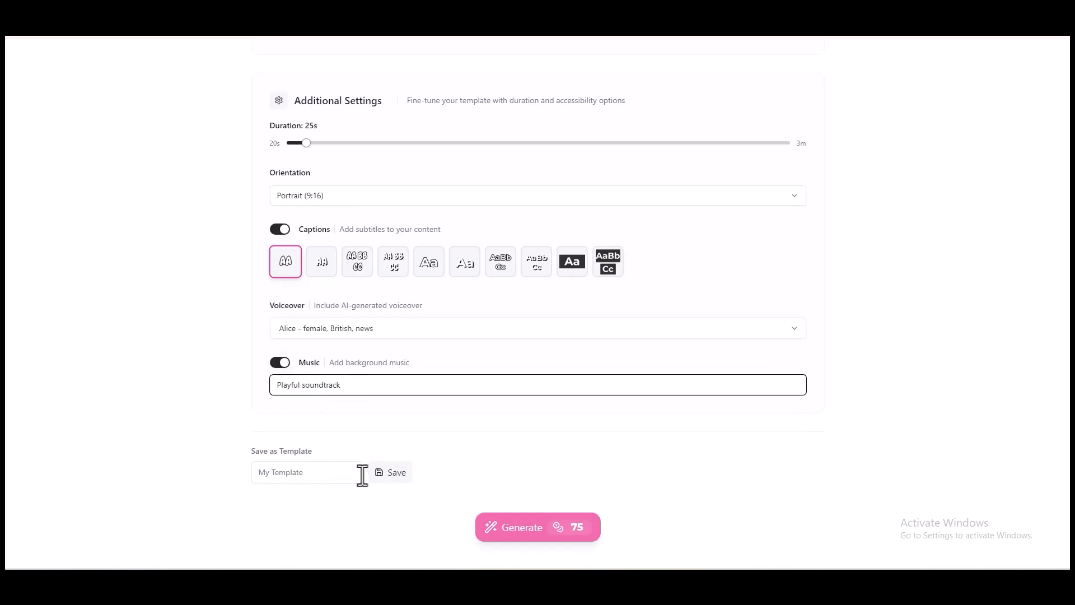
{"action": "type", "text": "kids playful"}
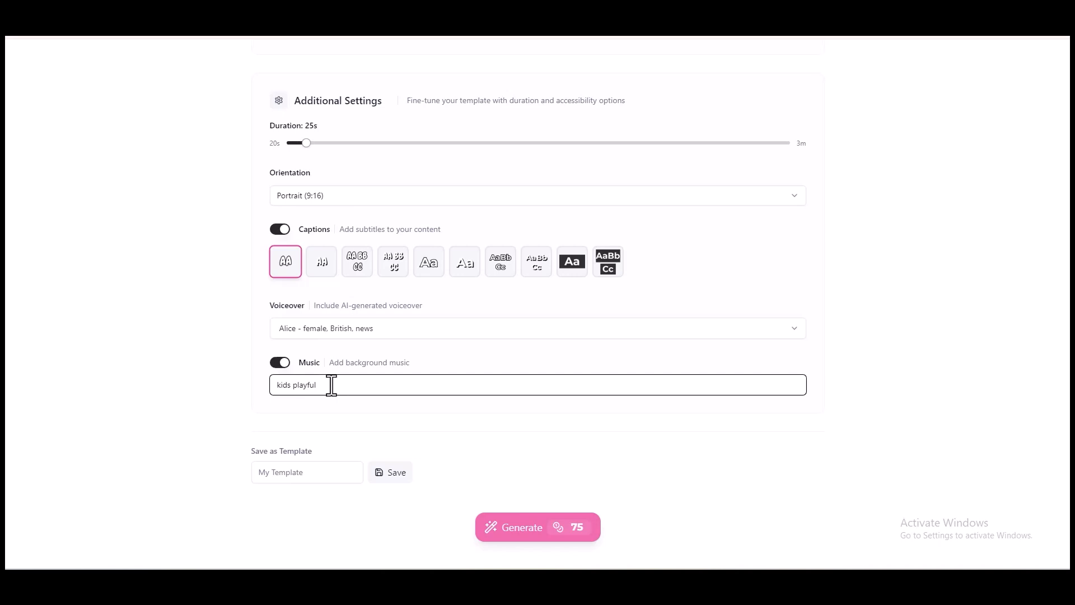
{"action": "type", "text": "music"}
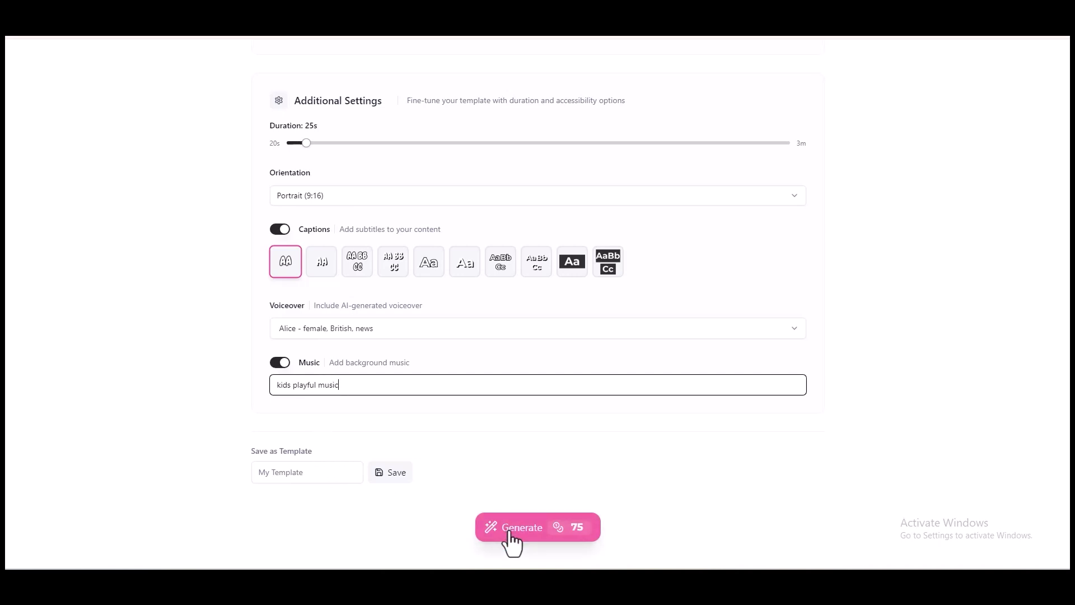
Generate the video and play the new Luna unicorn project card from the Projects gallery
{"action": "left_click", "coordinate": [536, 527]}
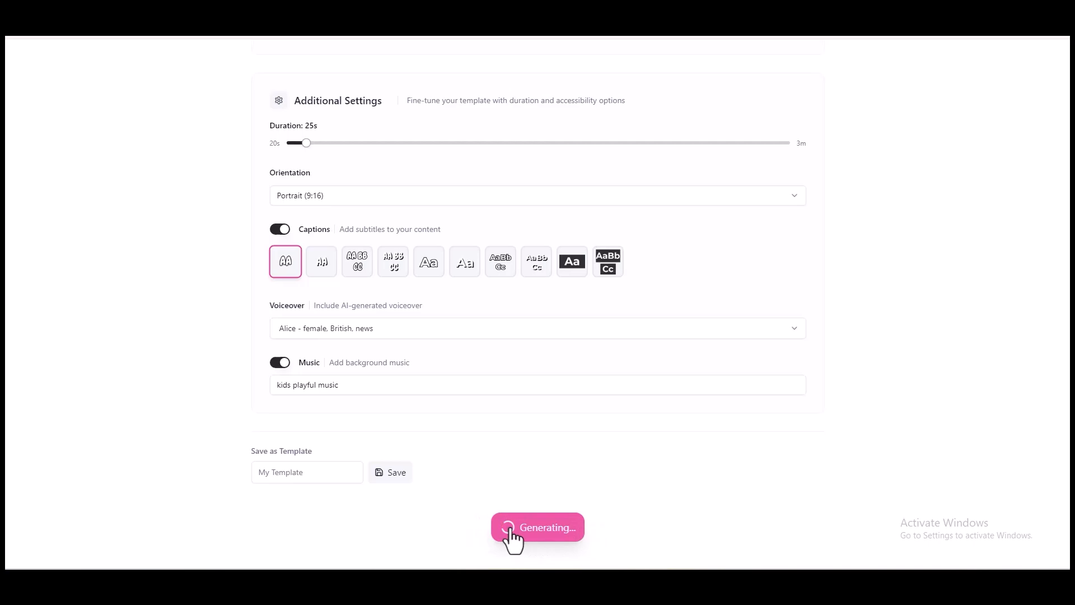
{"action": "left_click", "coordinate": [536, 527]}
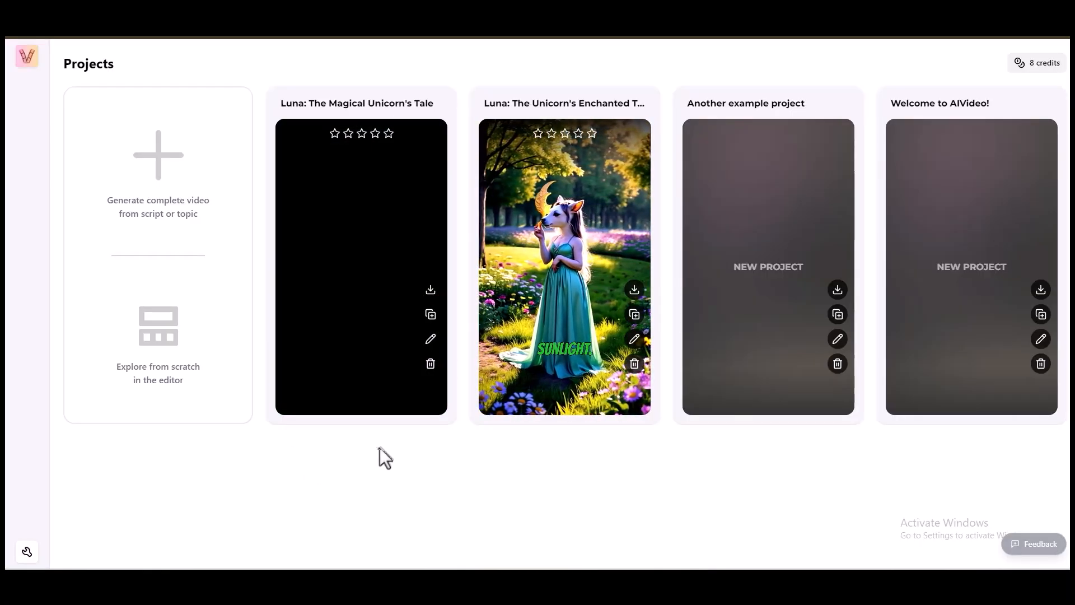
{"action": "left_click", "coordinate": [564, 266]}
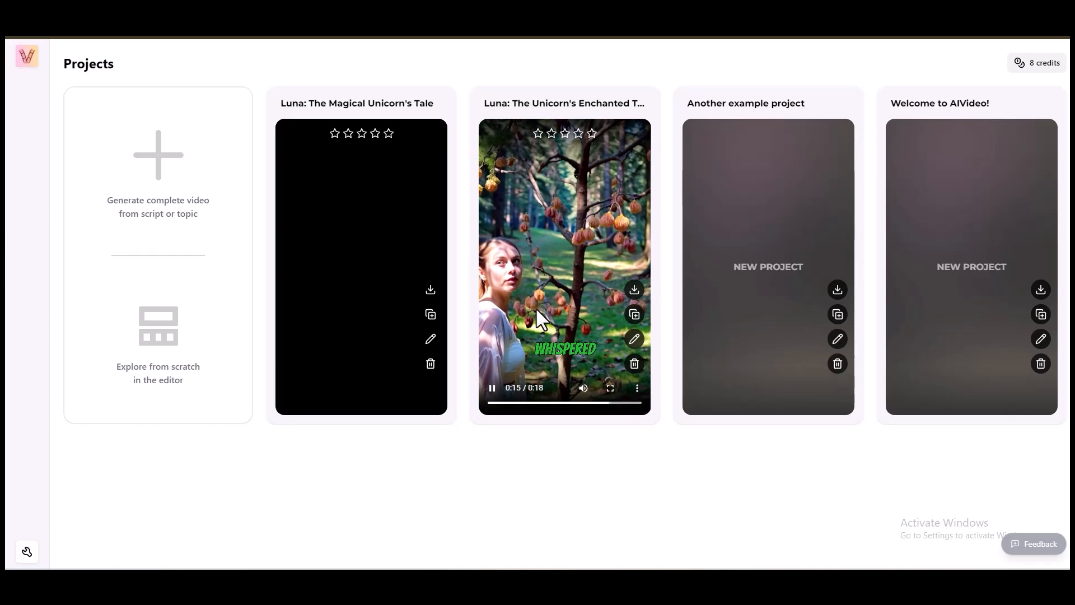